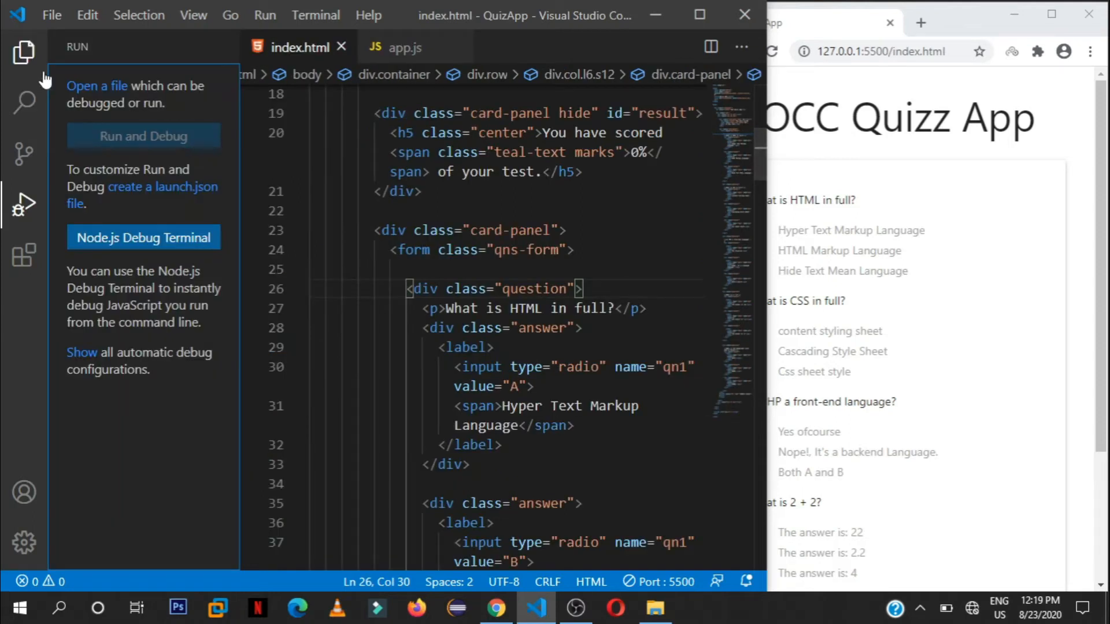
# Show the Explorer file tree, then collapse the sidebar to widen the index.html editor.
pyautogui.click(23, 53)
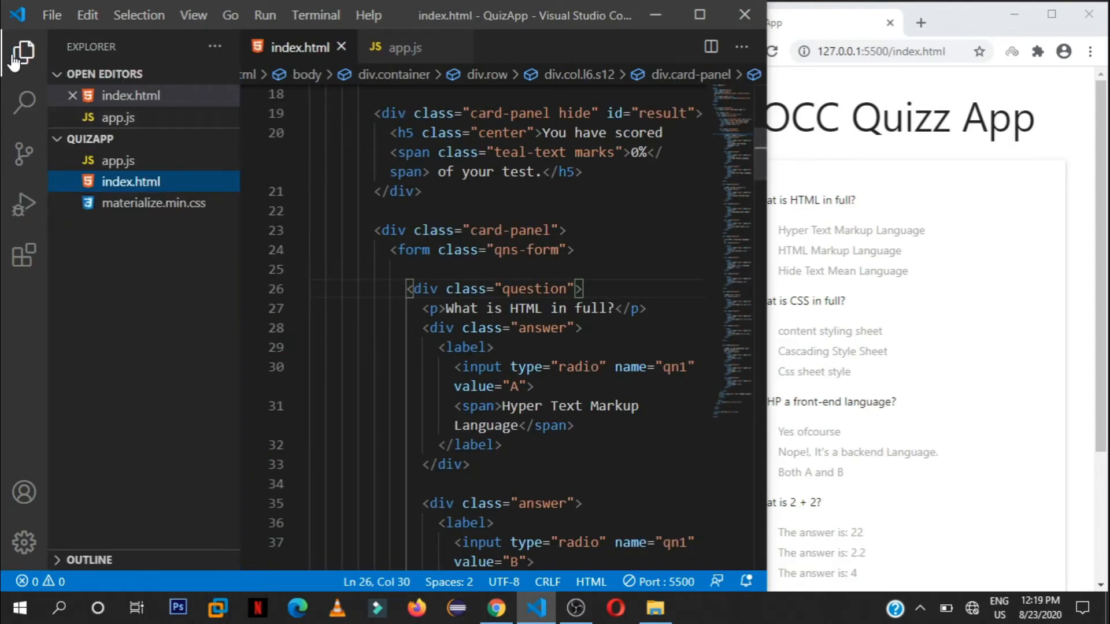
pyautogui.click(22, 55)
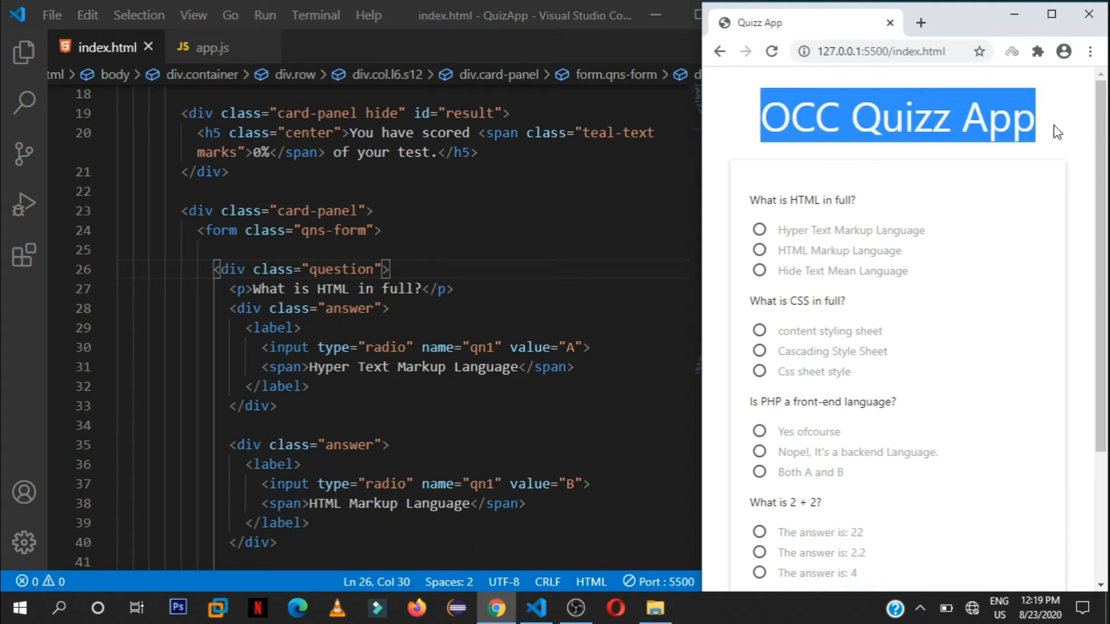
# Answer Hyper Text Markup Language, backend, 4 and #000, then submit for 100%.
pyautogui.click(775, 218)
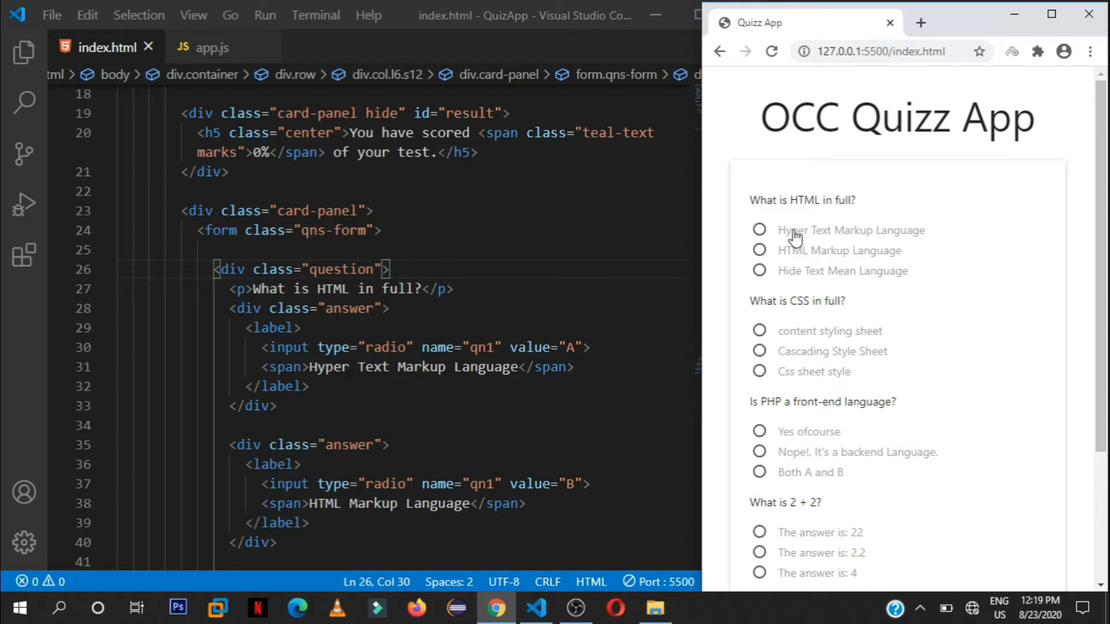
pyautogui.scroll(-3)
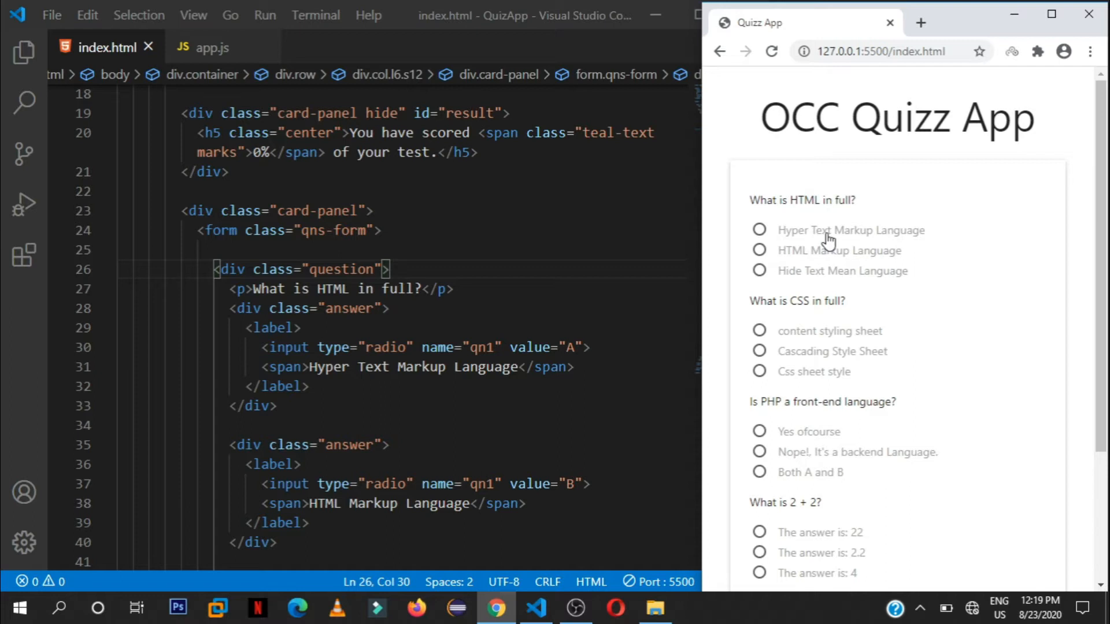
pyautogui.click(759, 230)
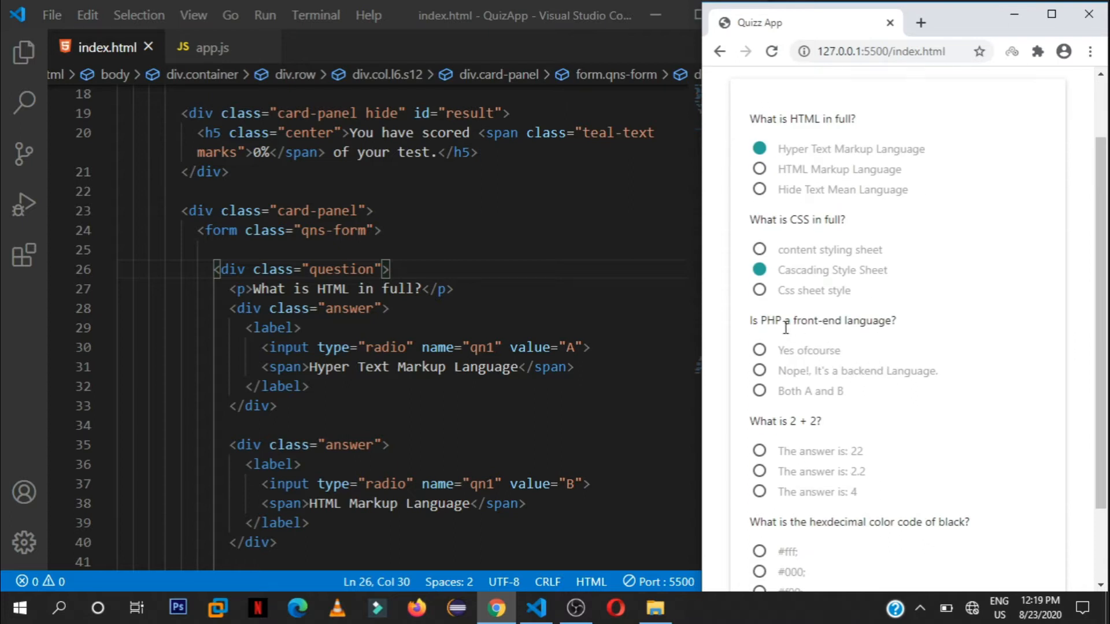
pyautogui.moveTo(861, 327)
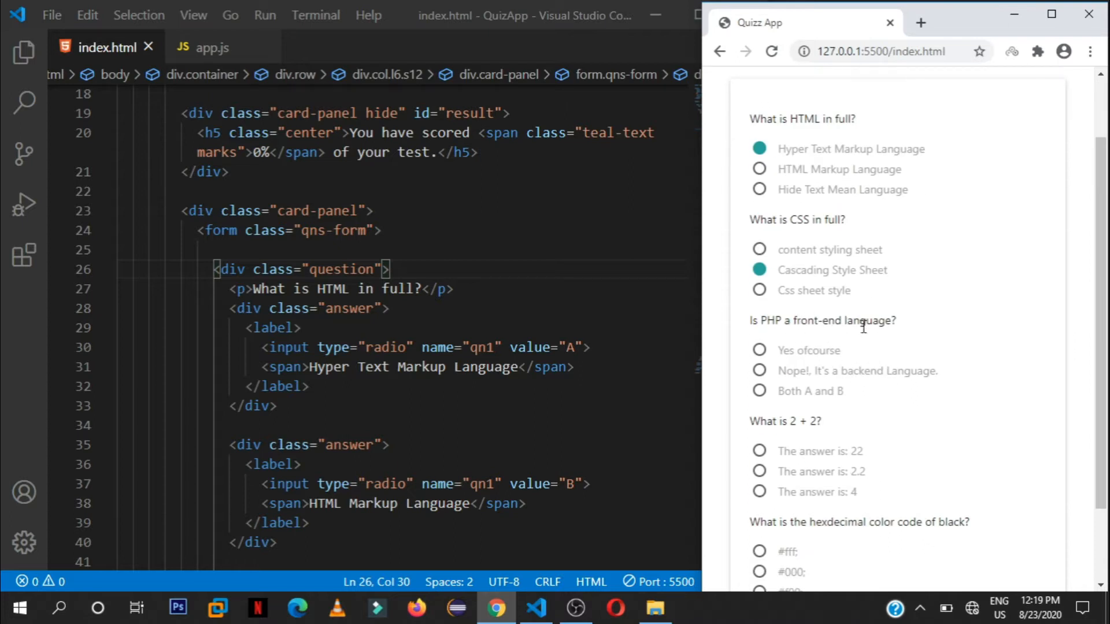
pyautogui.click(759, 370)
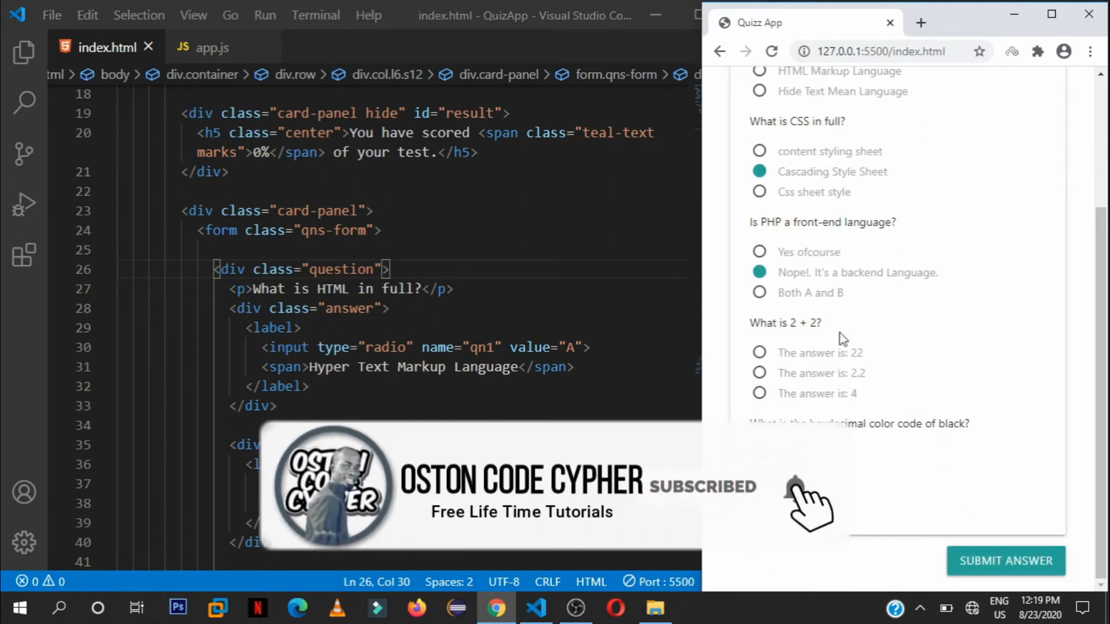
pyautogui.click(759, 393)
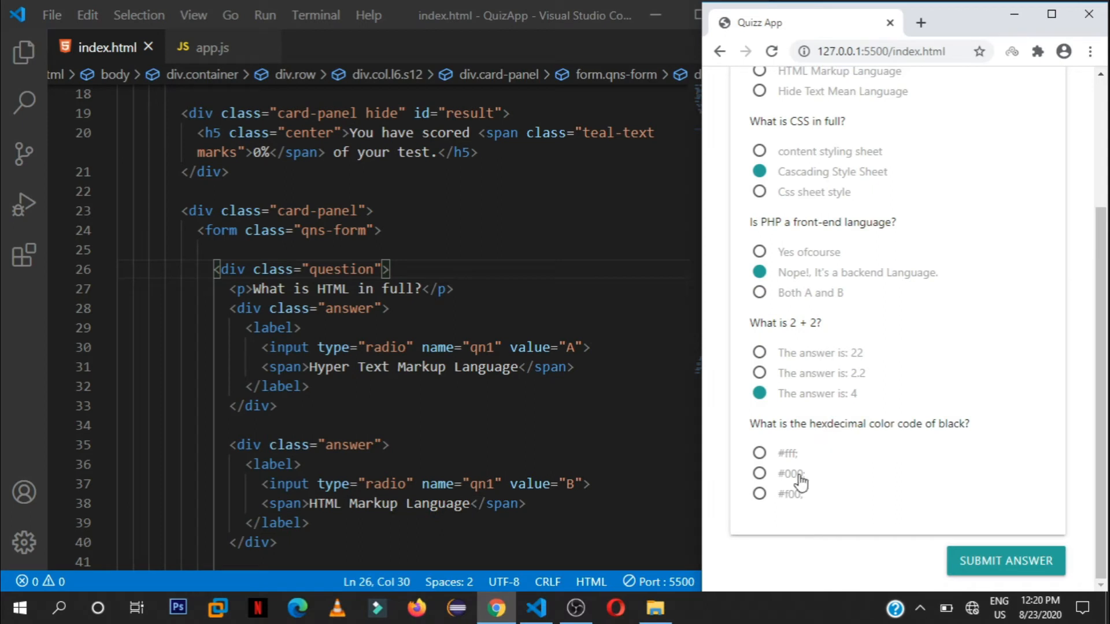
pyautogui.click(759, 472)
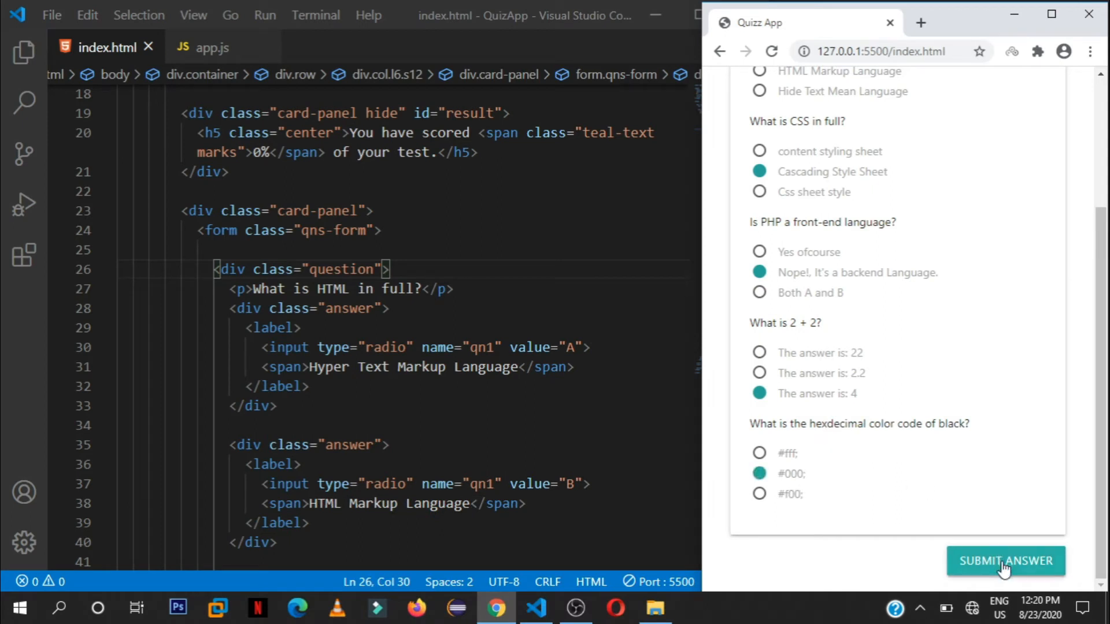
pyautogui.click(1005, 561)
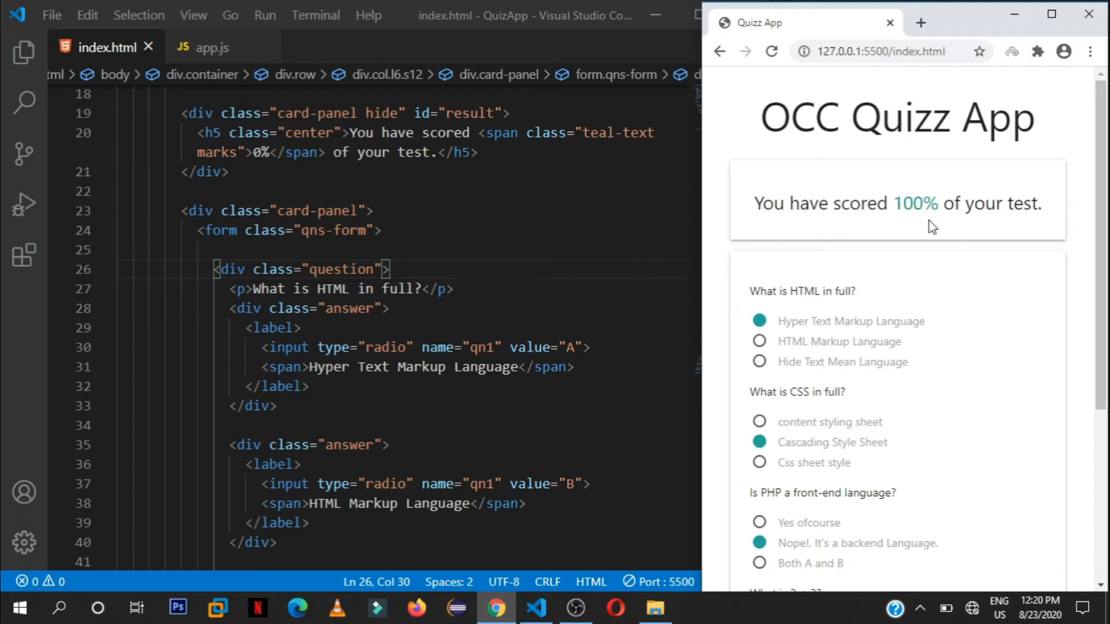
pyautogui.moveTo(930, 233)
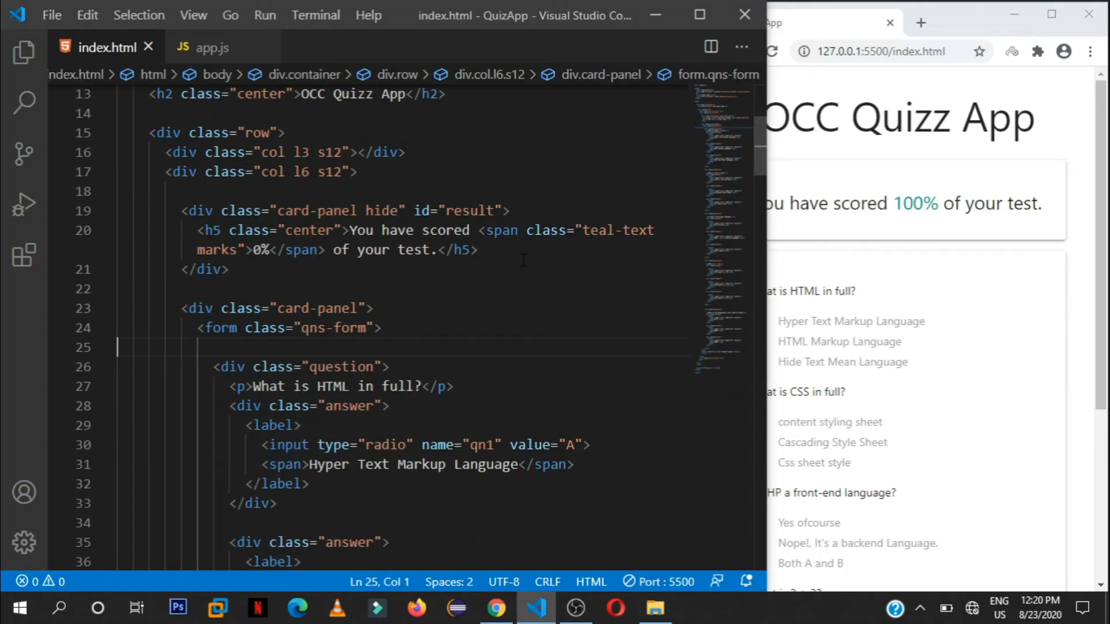
# Highlight the result panel's hide class and the first question block's class name in index.html.
pyautogui.doubleClick(381, 210)
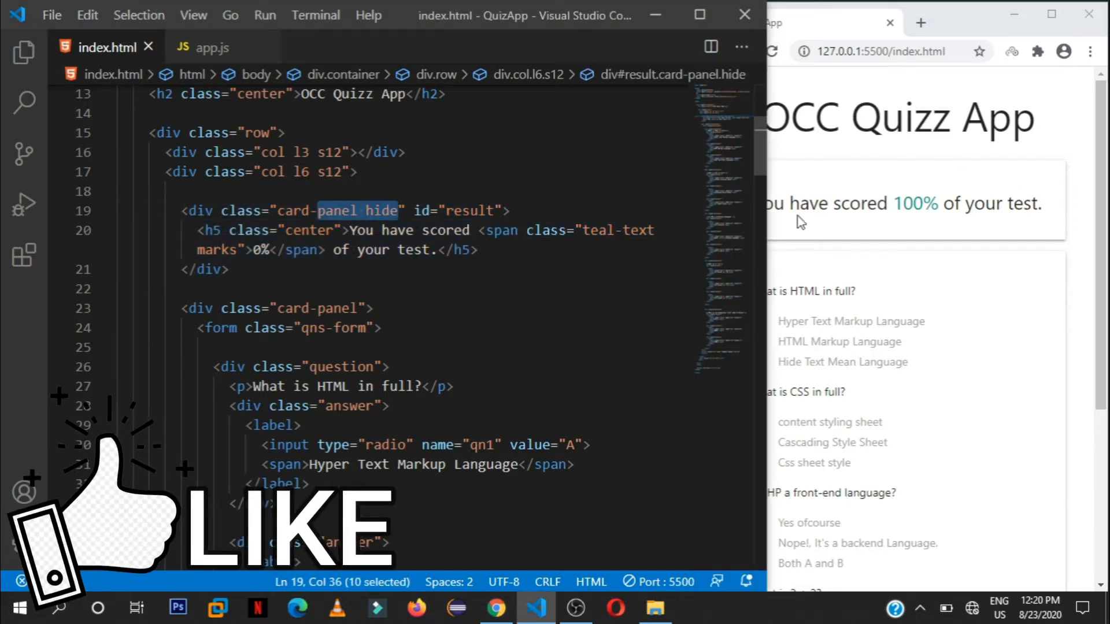
pyautogui.scroll(-3)
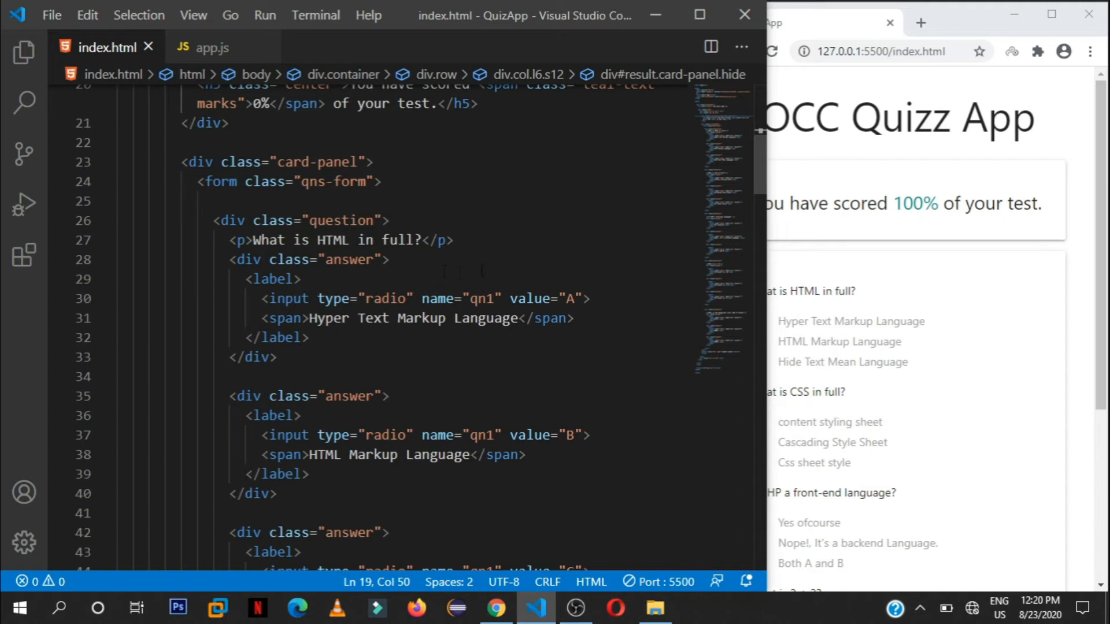
pyautogui.click(215, 220)
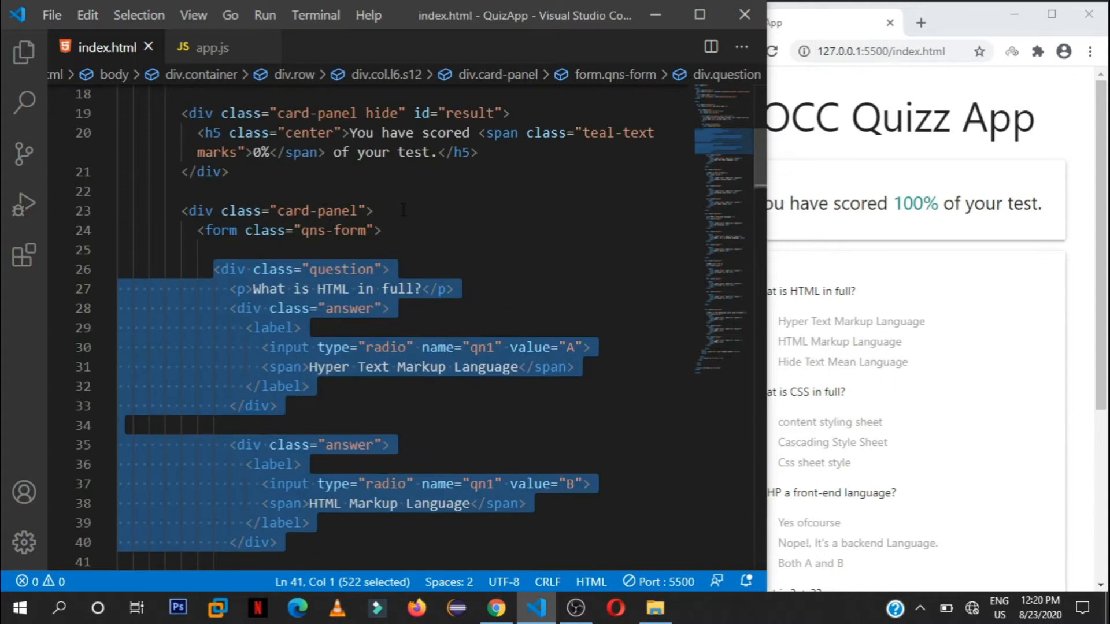
pyautogui.scroll(-3)
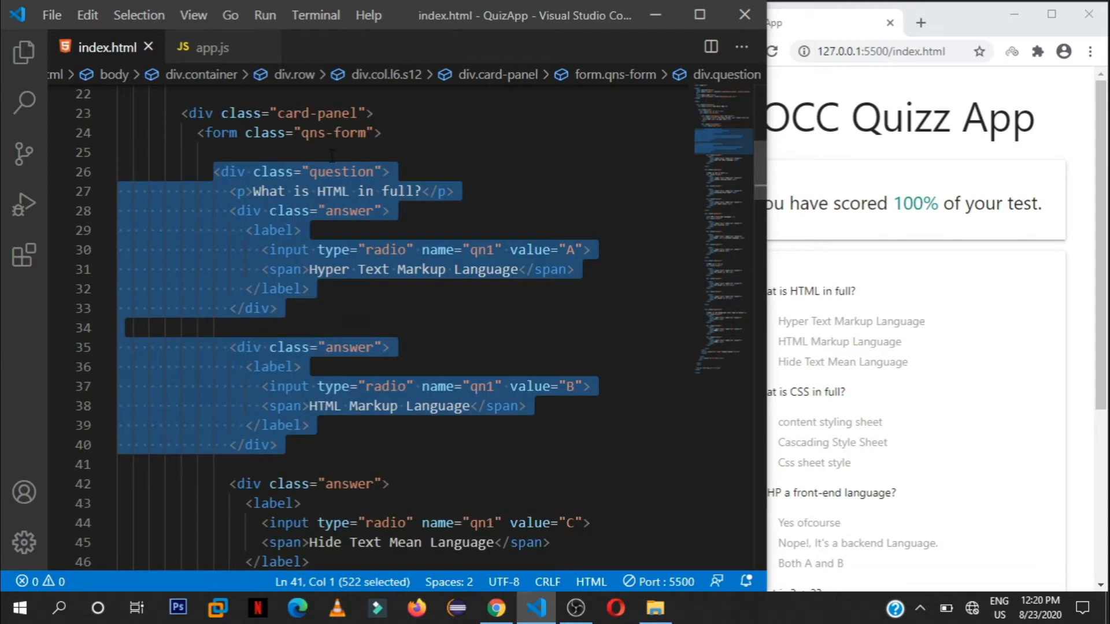
pyautogui.click(364, 172)
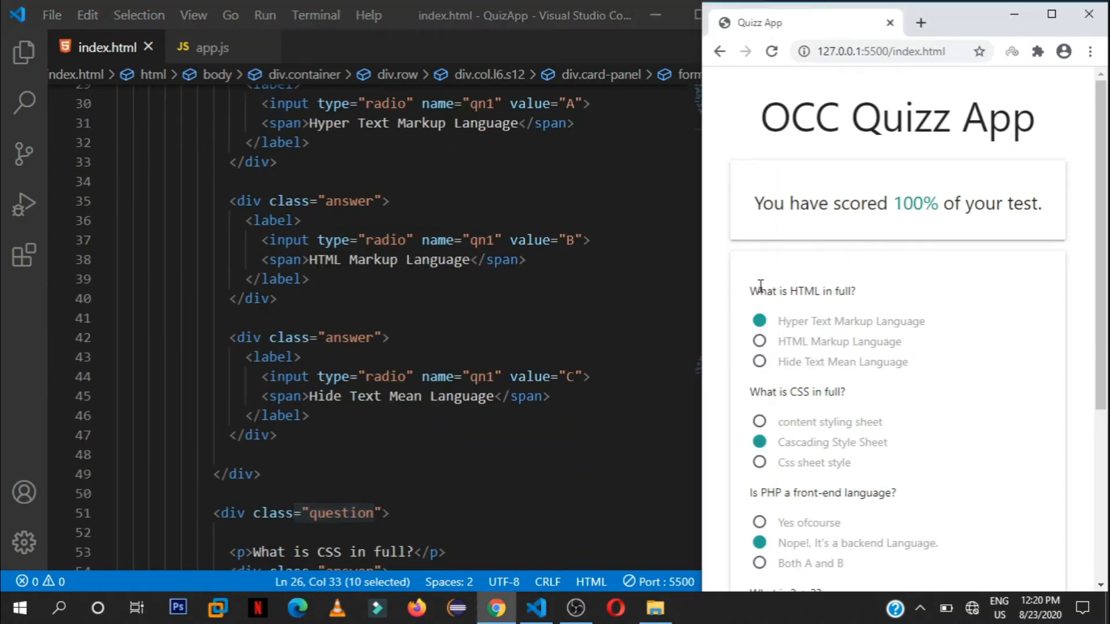
pyautogui.moveTo(834, 508)
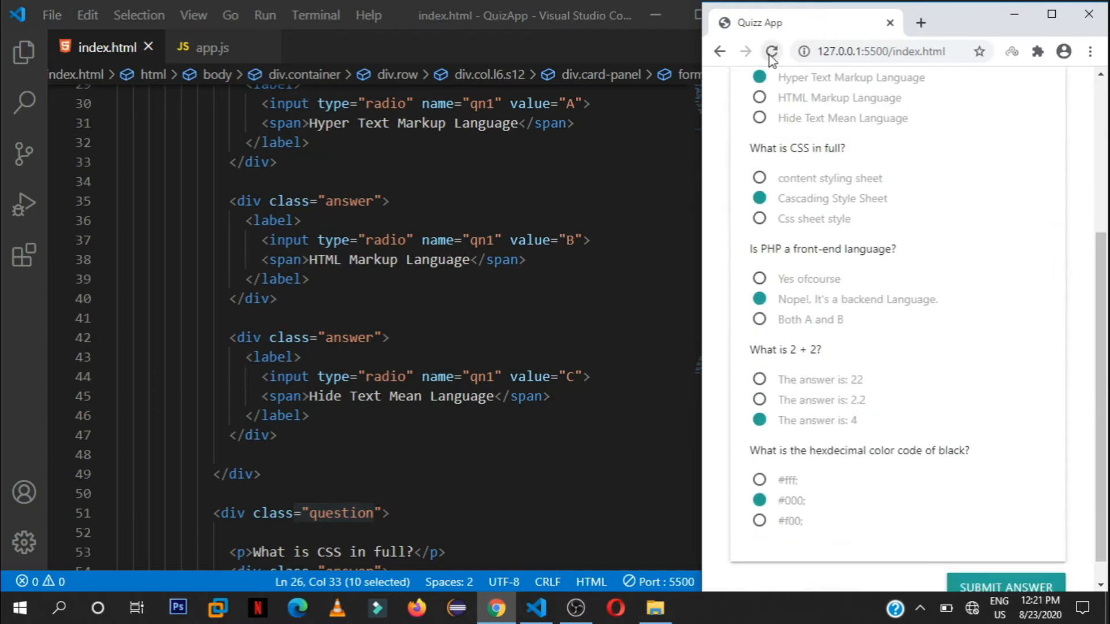
# Reload the quiz, show app.js, and submit answers including the wrong 2.2, scoring 60%.
pyautogui.click(771, 51)
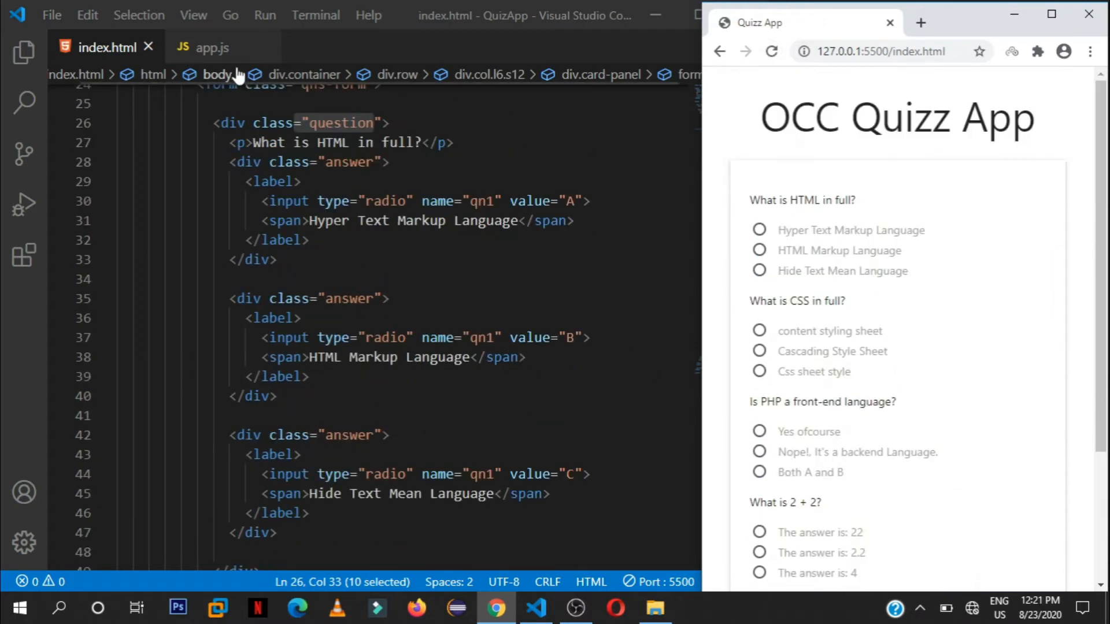
pyautogui.click(211, 48)
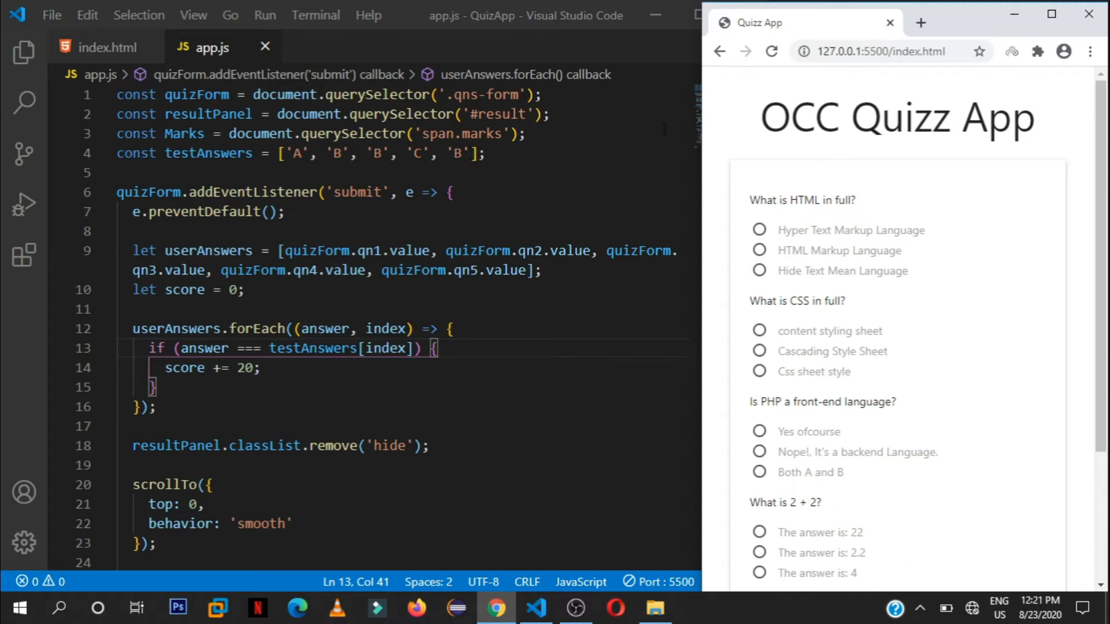
pyautogui.moveTo(864, 243)
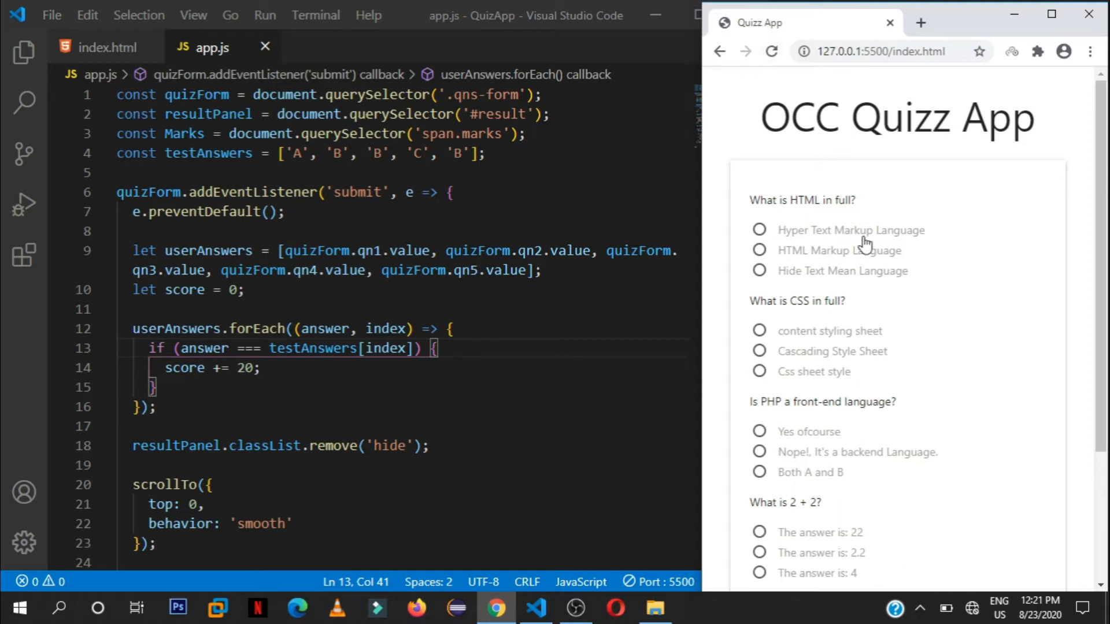
pyautogui.click(759, 229)
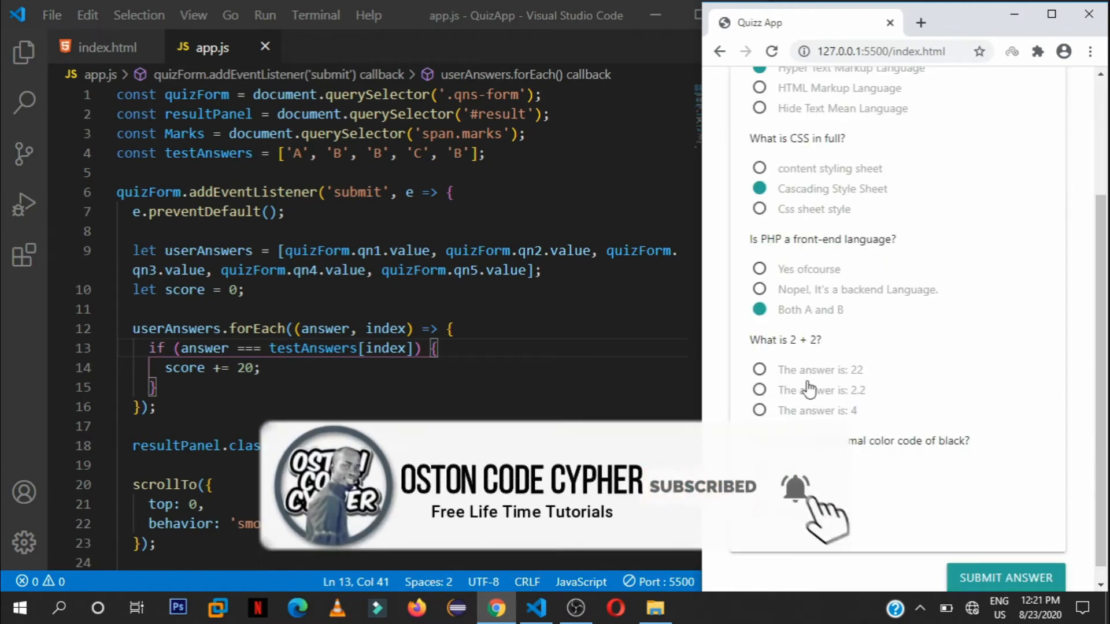
pyautogui.click(759, 391)
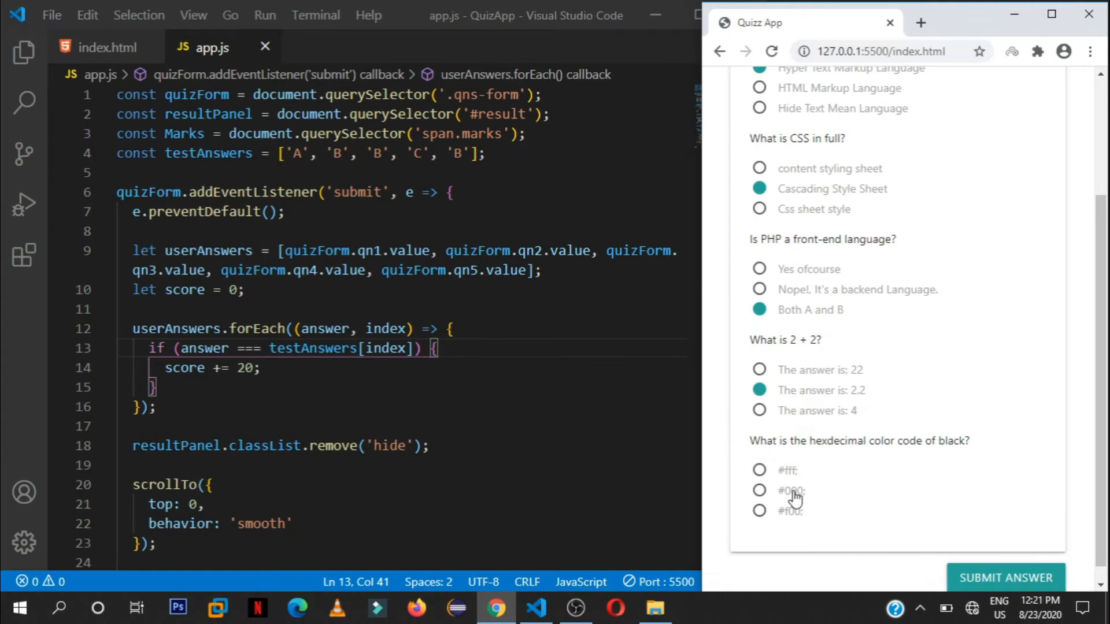
pyautogui.click(1005, 578)
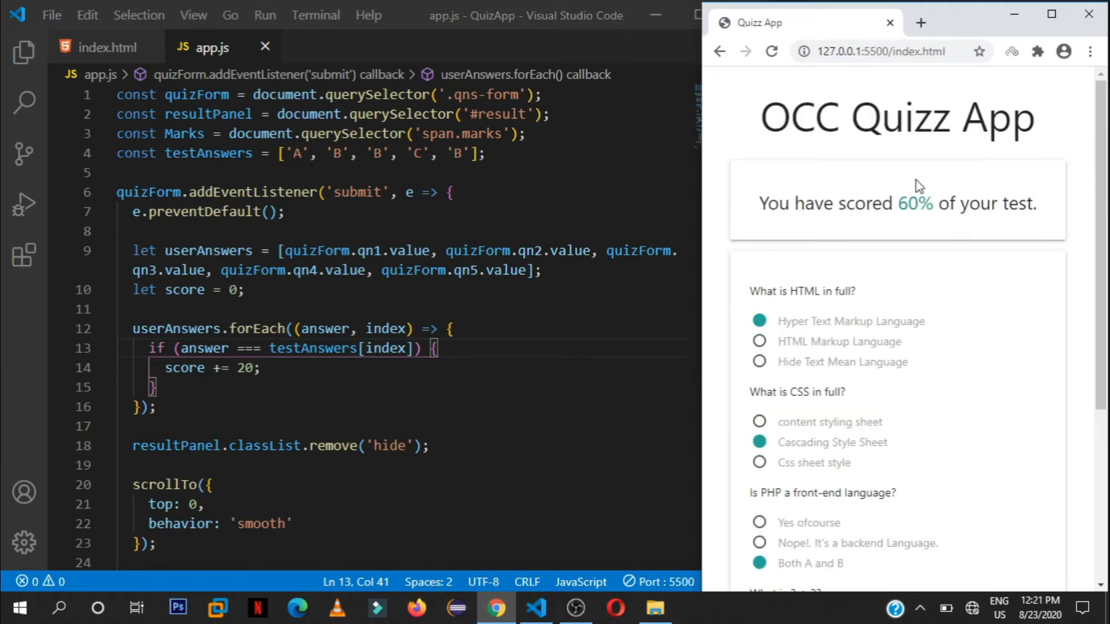
pyautogui.moveTo(810, 166)
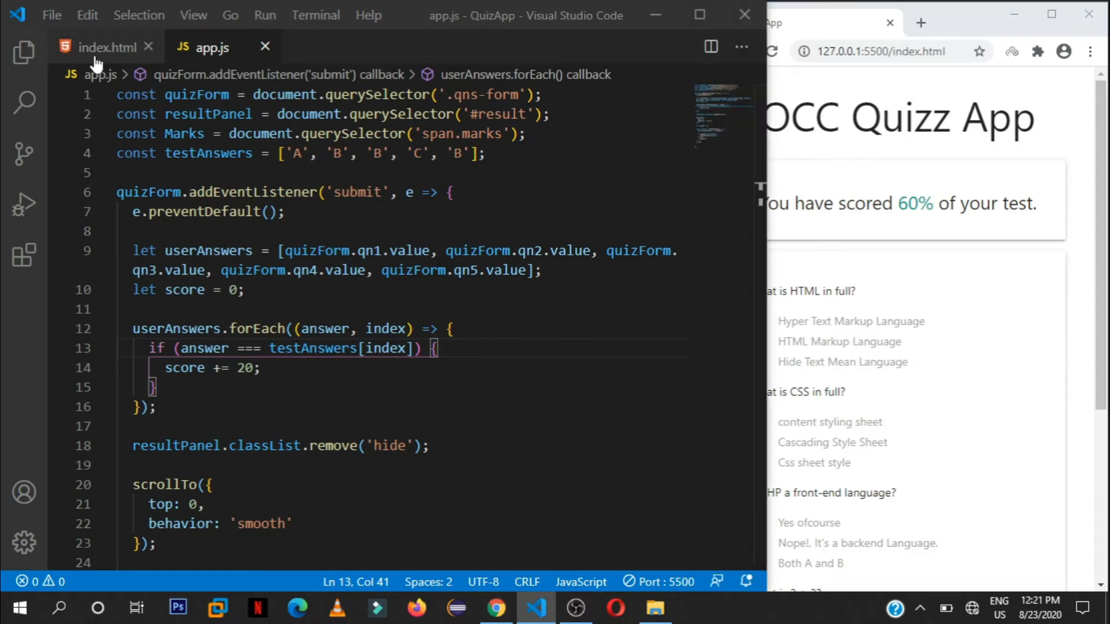
# Switch between index.html and app.js and highlight the 60% score in the preview.
pyautogui.click(111, 46)
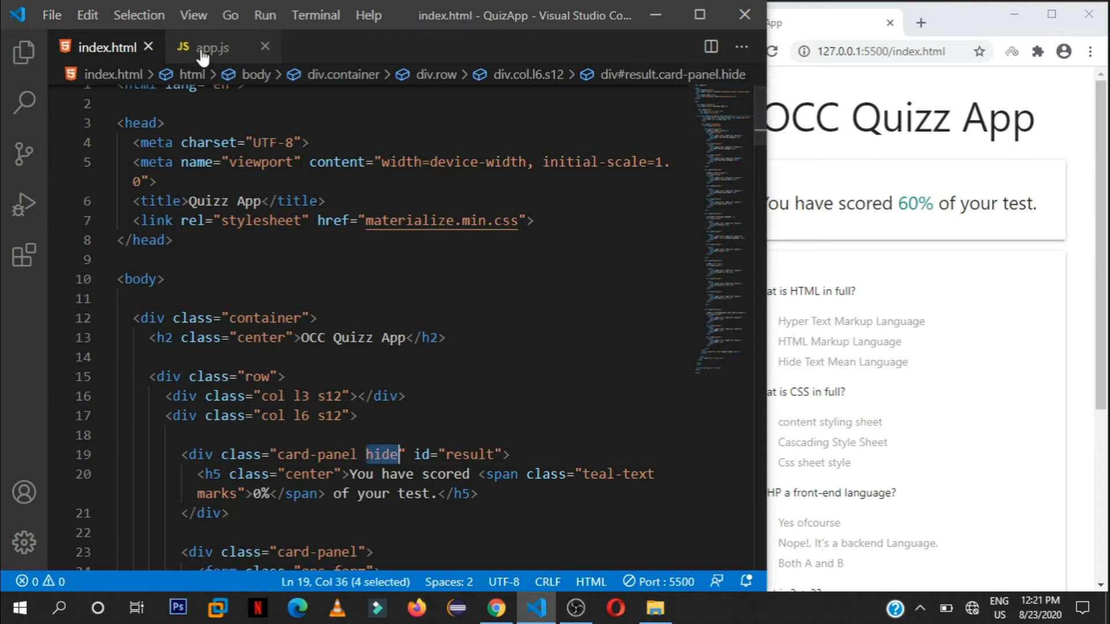
pyautogui.click(212, 47)
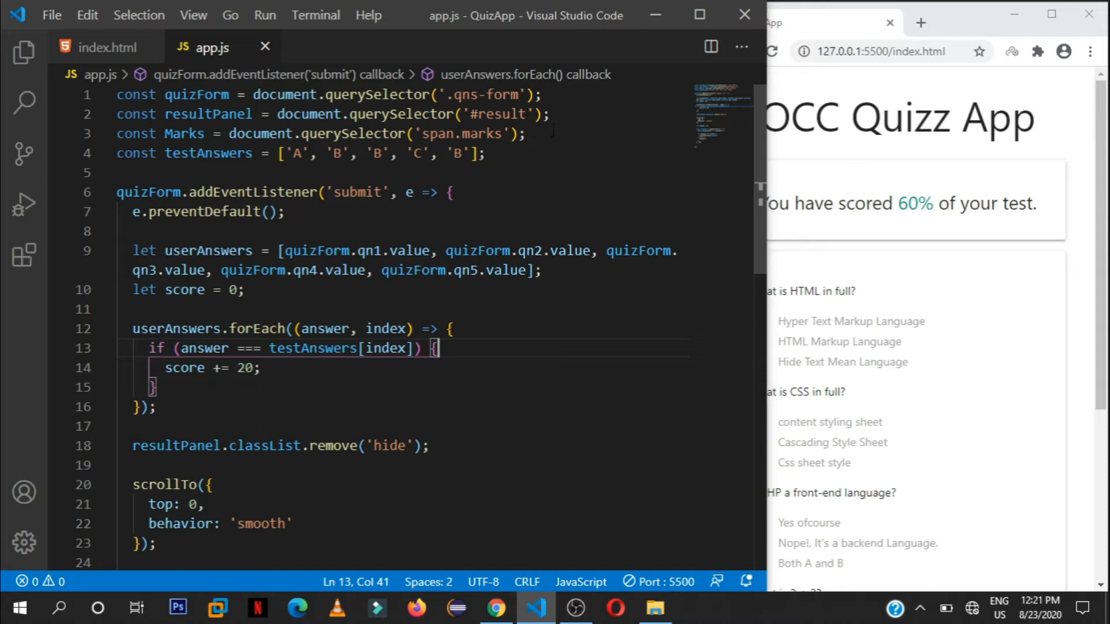
pyautogui.moveTo(264, 114); pyautogui.dragTo(549, 114)
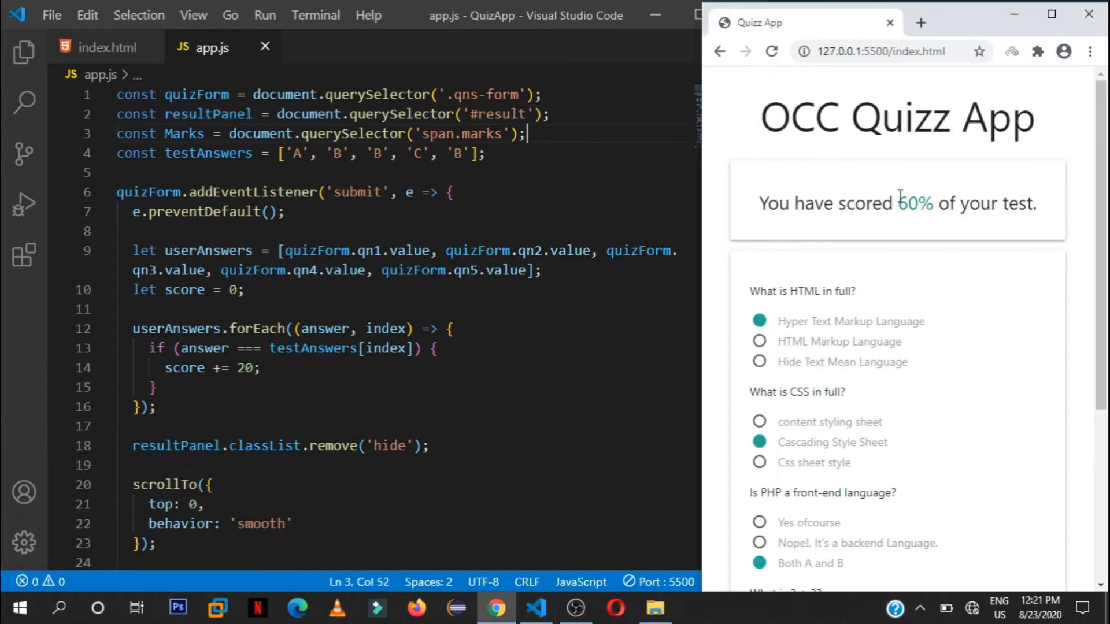
pyautogui.doubleClick(916, 203)
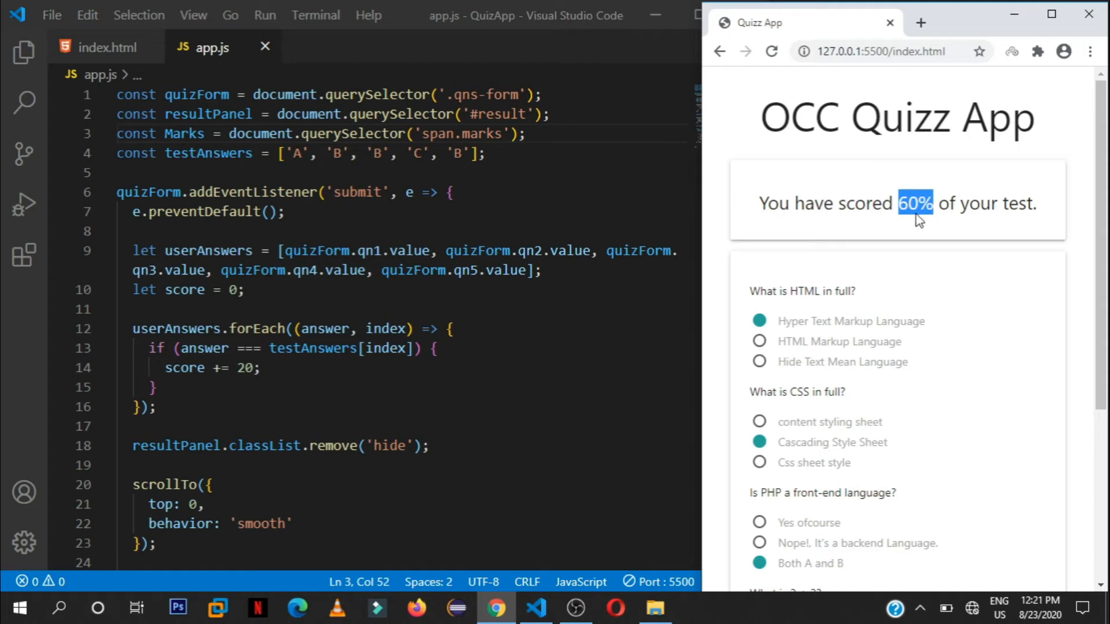
# Match app.js's quizForm '.qns-form' selector against index.html's form and 0% score placeholder.
pyautogui.click(108, 47)
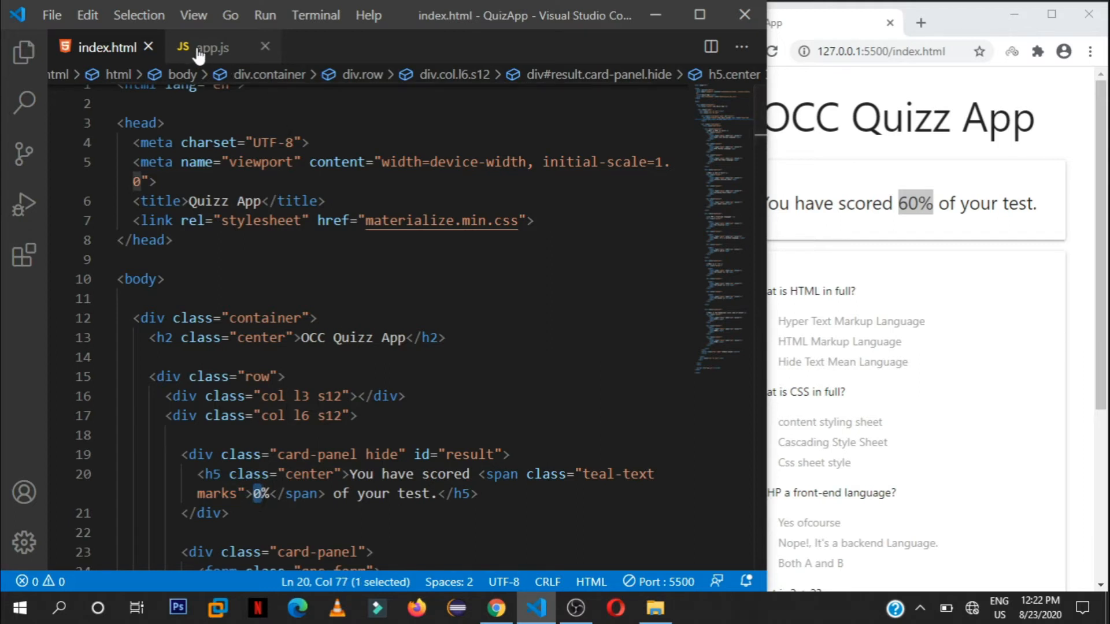
pyautogui.click(205, 47)
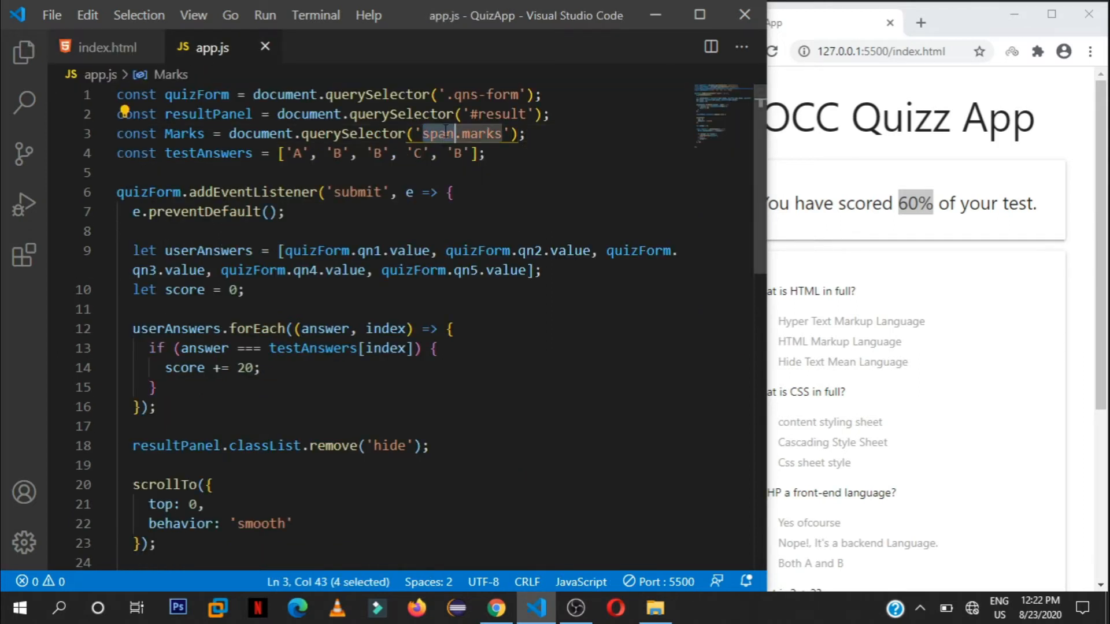
pyautogui.moveTo(425, 133); pyautogui.dragTo(504, 133)
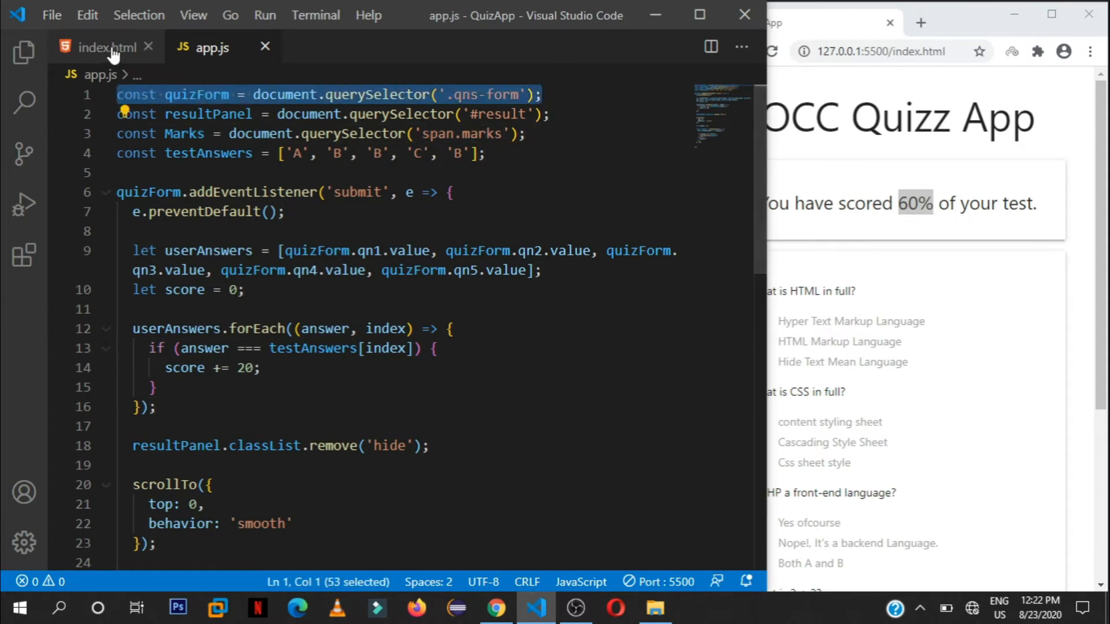
pyautogui.click(105, 47)
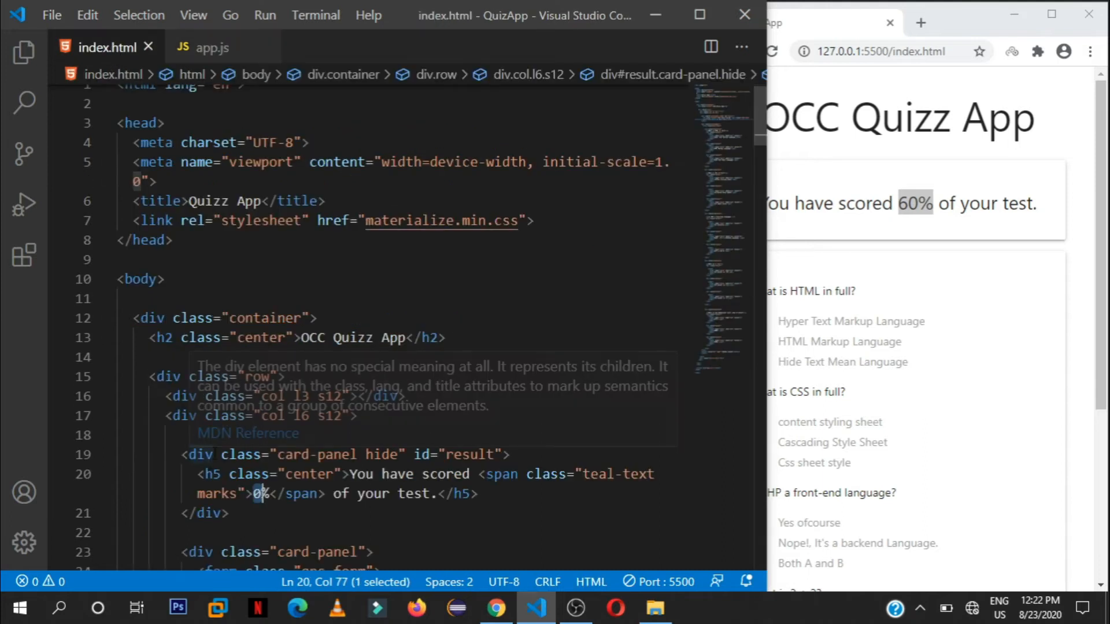
pyautogui.scroll(-3)
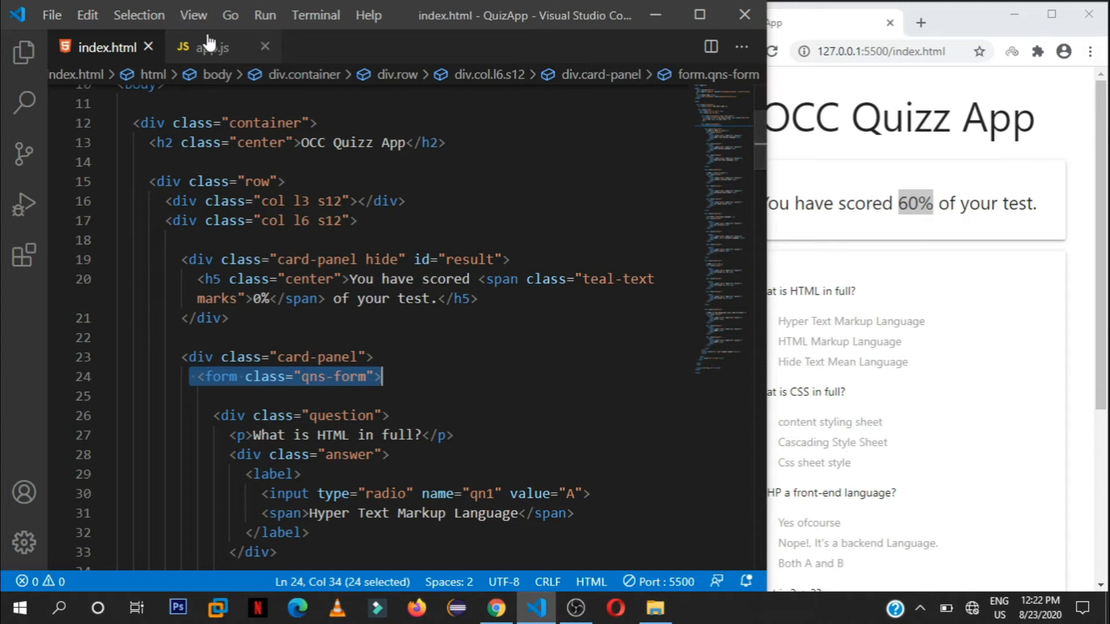
pyautogui.click(211, 47)
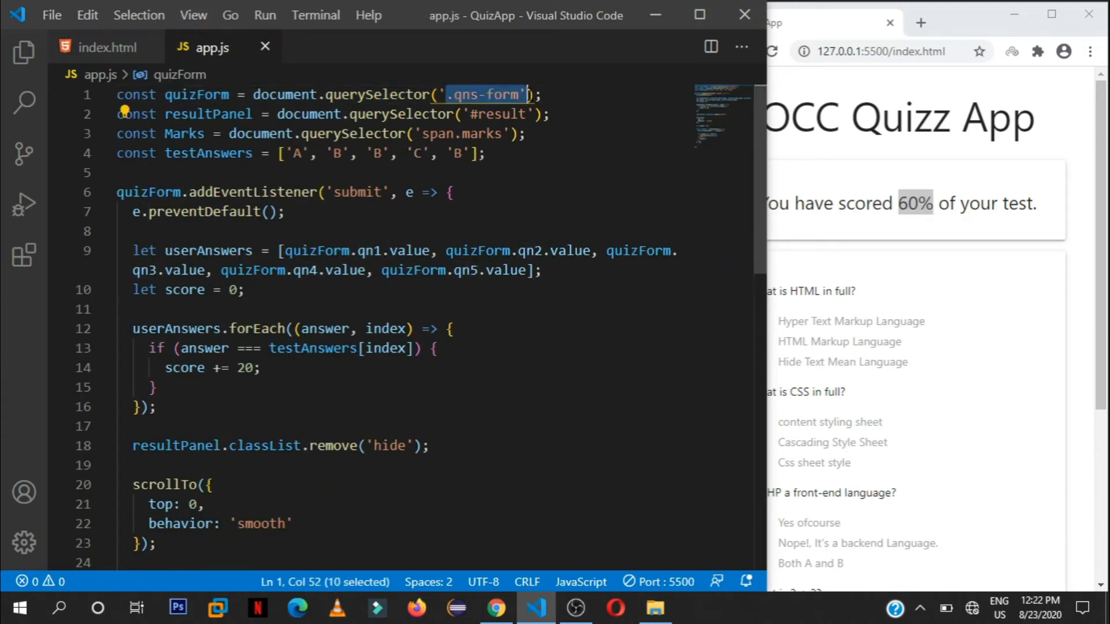
pyautogui.doubleClick(197, 94)
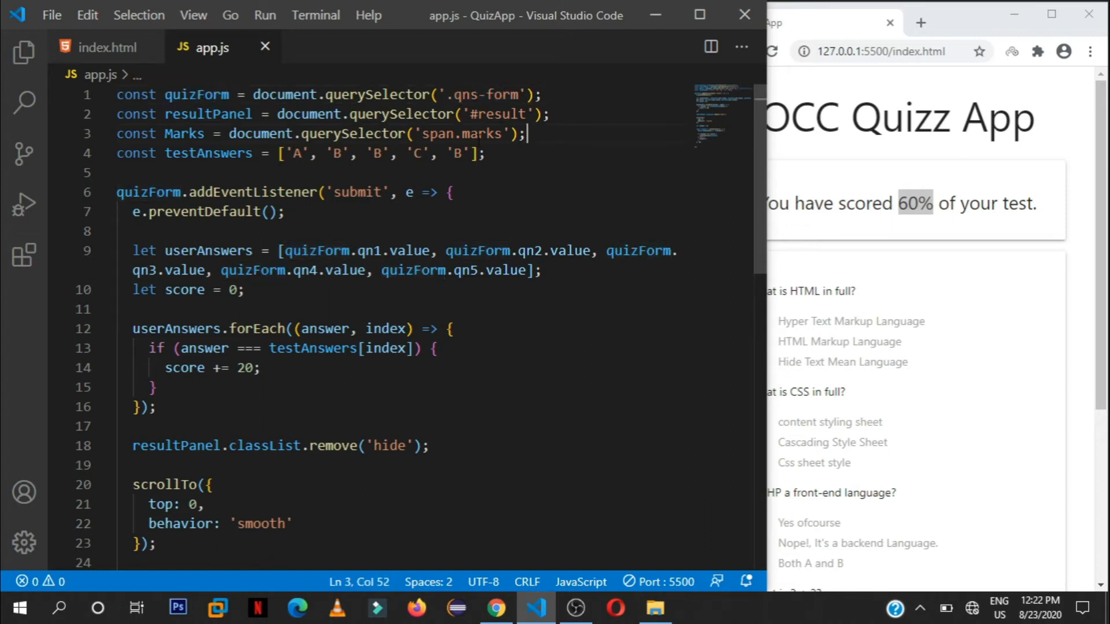
pyautogui.doubleClick(208, 153)
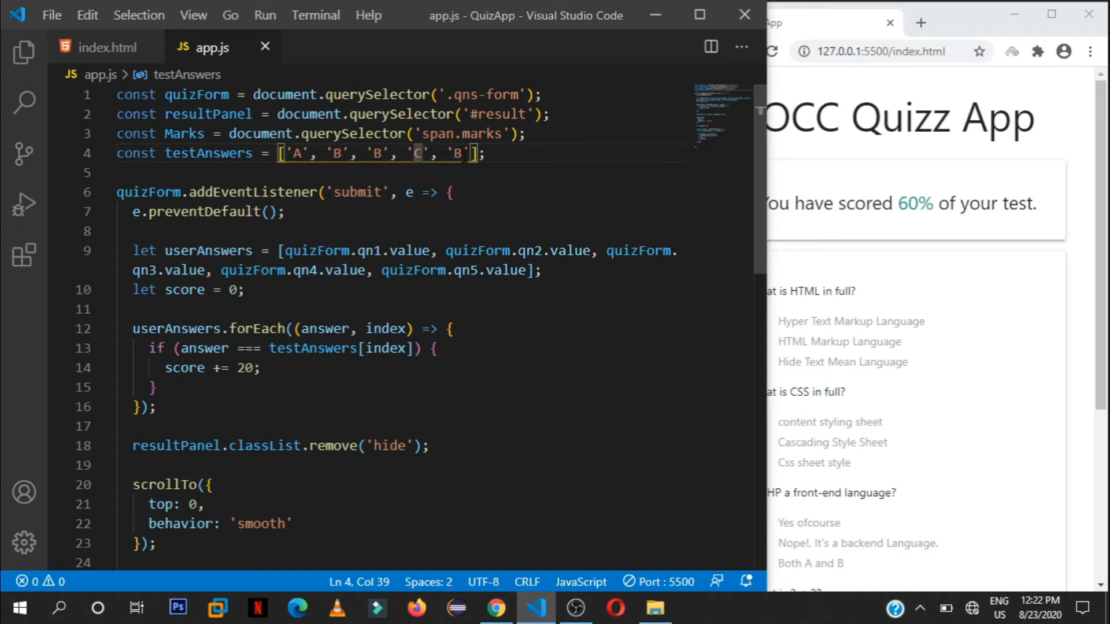
pyautogui.scroll(-3)
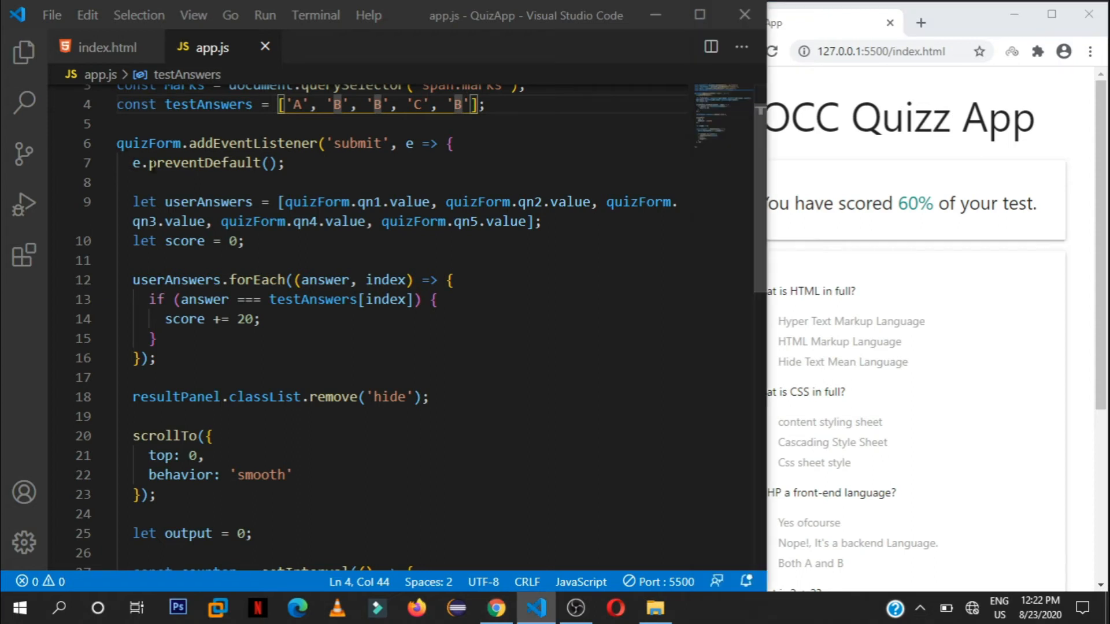
pyautogui.tripleClick(205, 163)
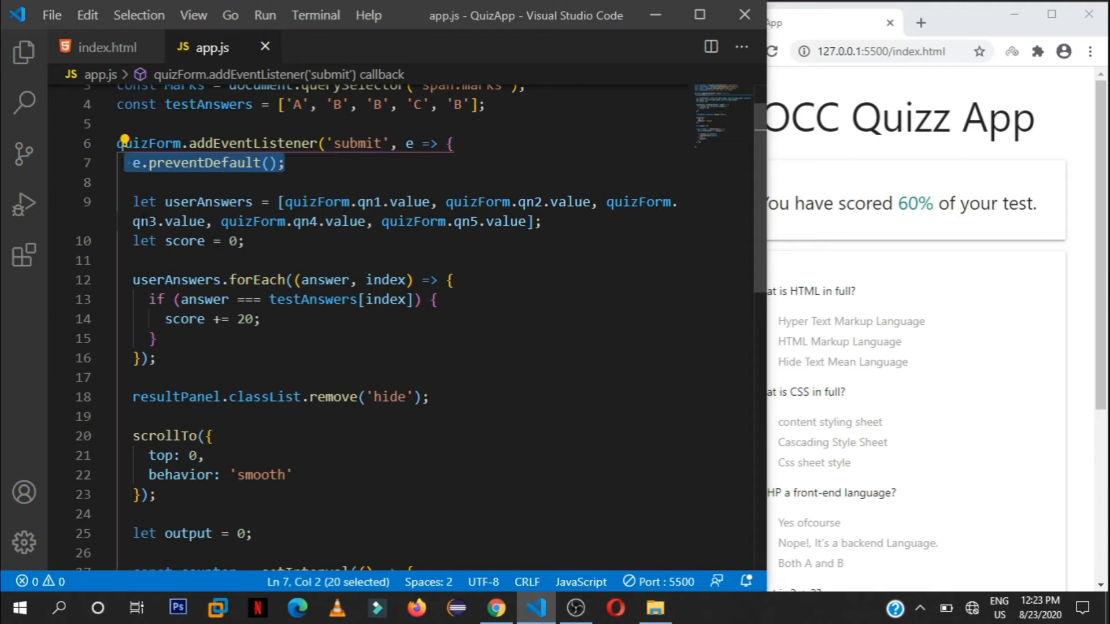
pyautogui.doubleClick(208, 202)
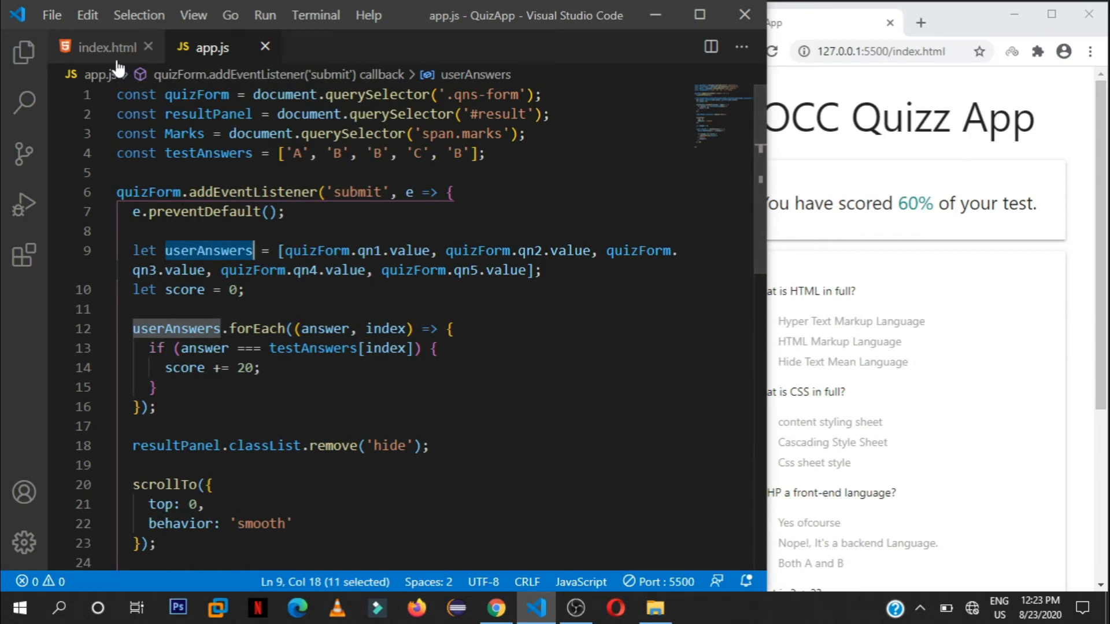
# Highlight name="qn1" in index.html and choose Hide Text Mean Language in the preview.
pyautogui.click(107, 47)
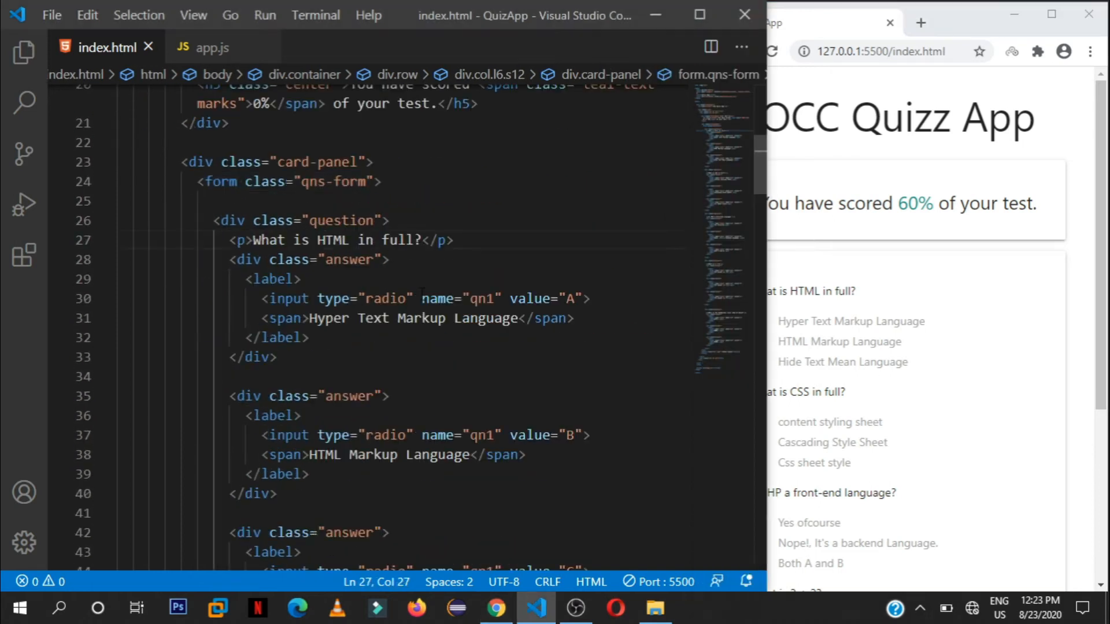
pyautogui.doubleClick(458, 298)
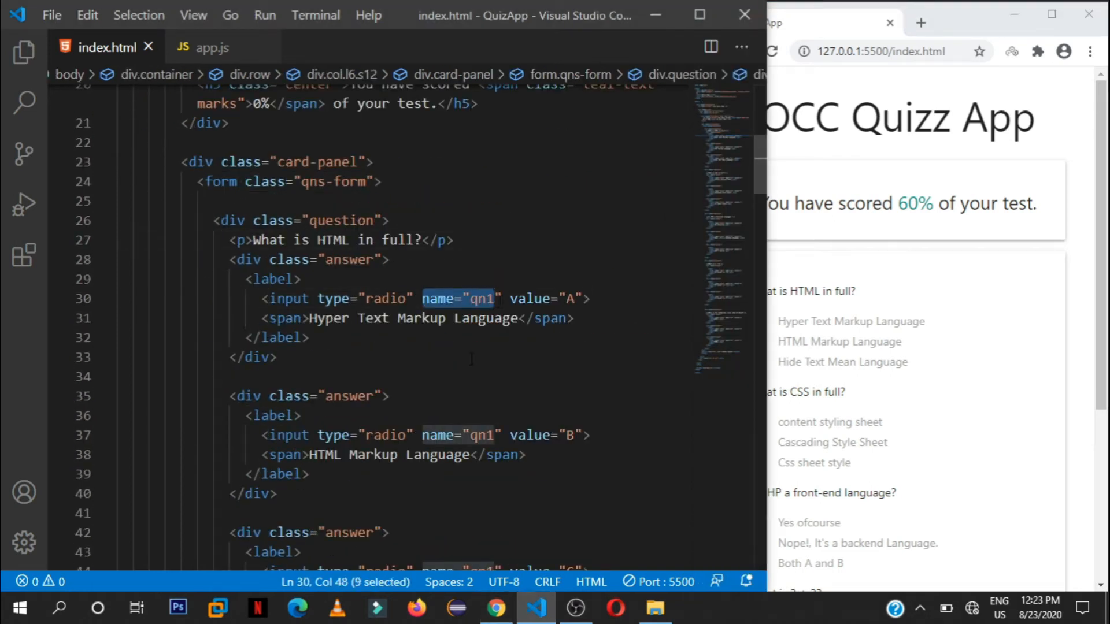
pyautogui.doubleClick(460, 435)
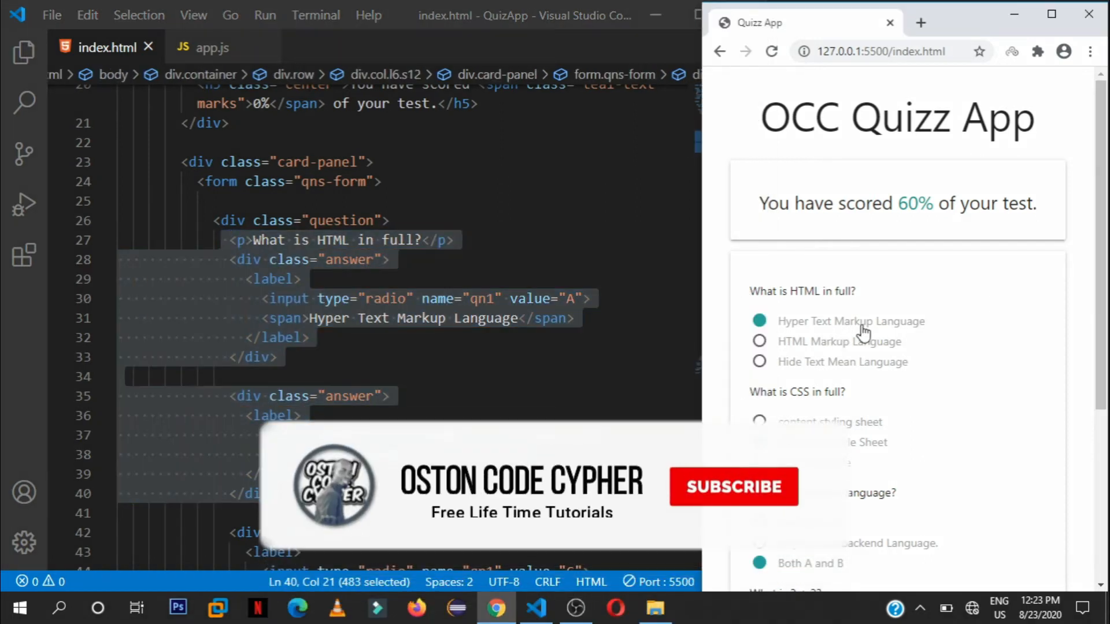
pyautogui.click(759, 362)
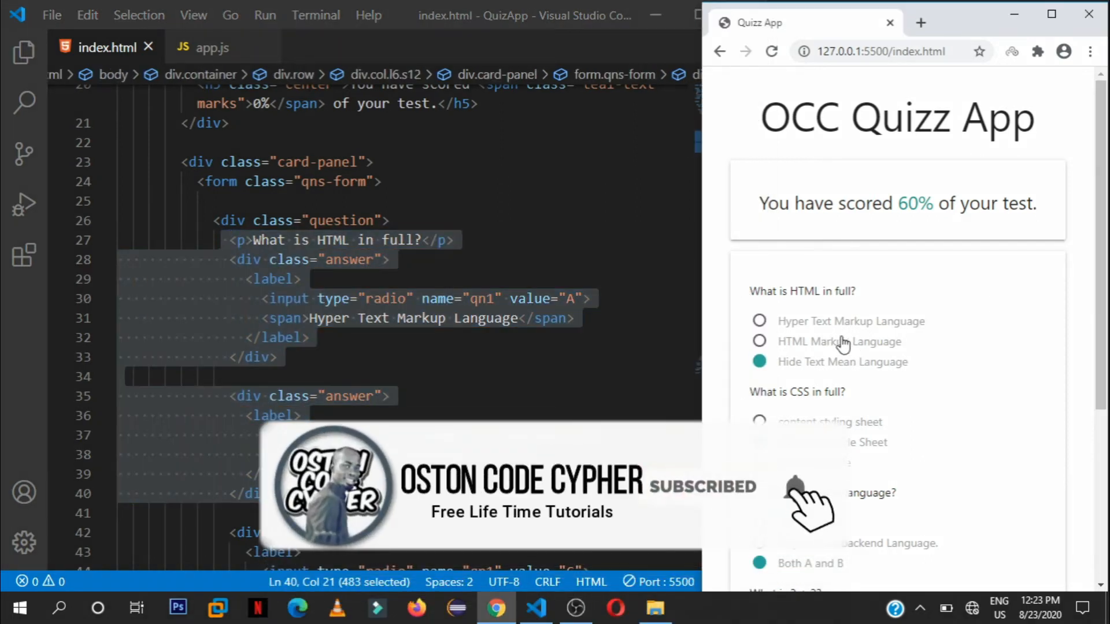
pyautogui.click(759, 341)
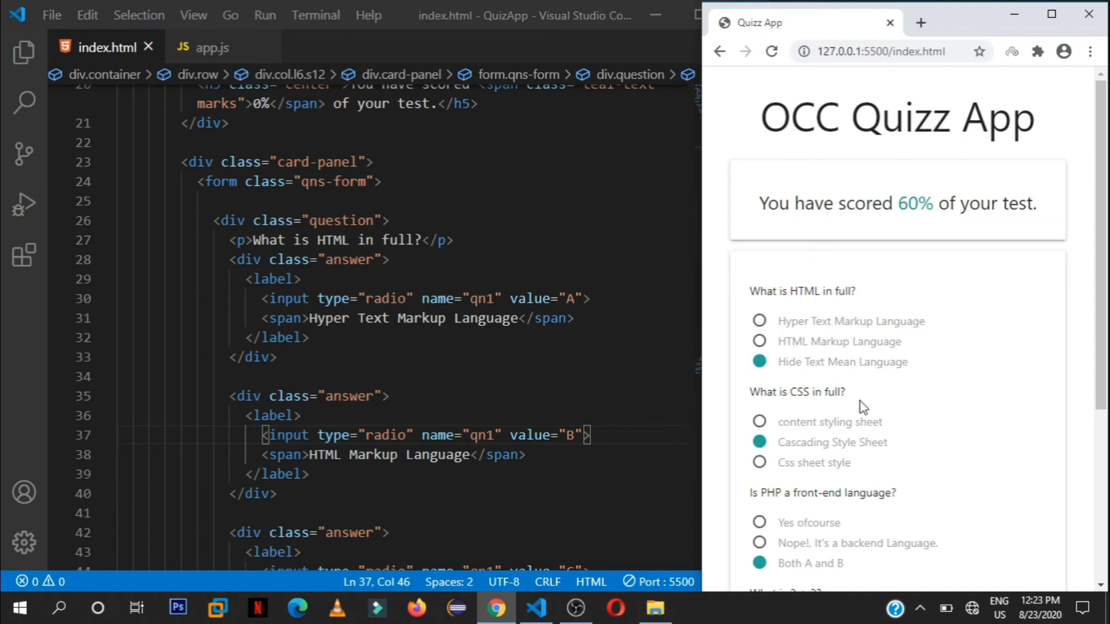
pyautogui.moveTo(836, 429)
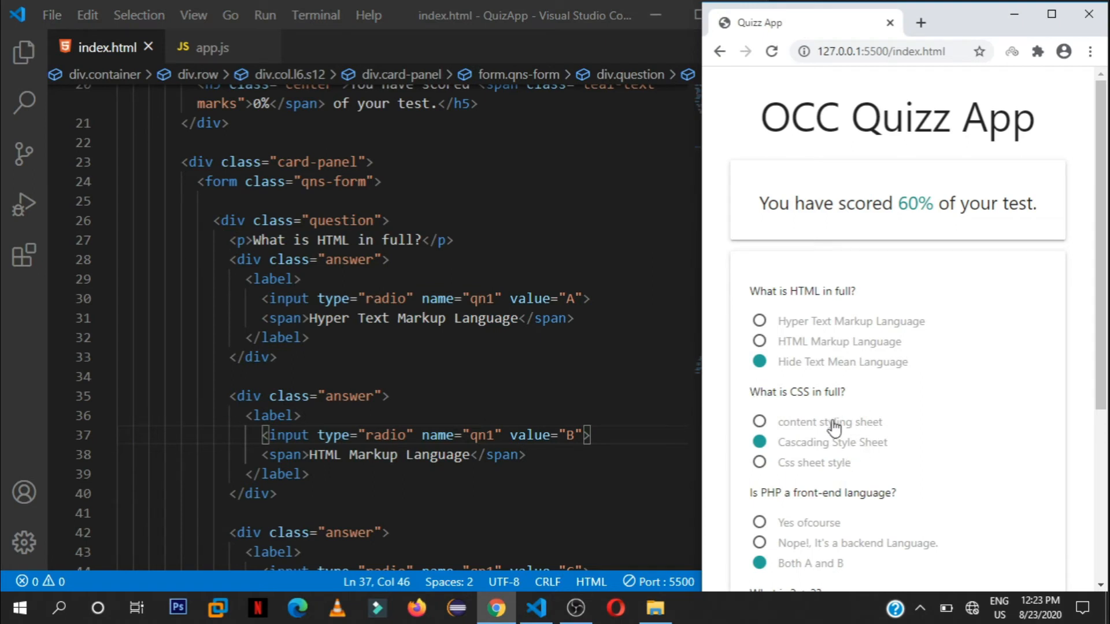
# Highlight the qn2 radio group name and compare it with app.js's userAnswers line.
pyautogui.scroll(-3)
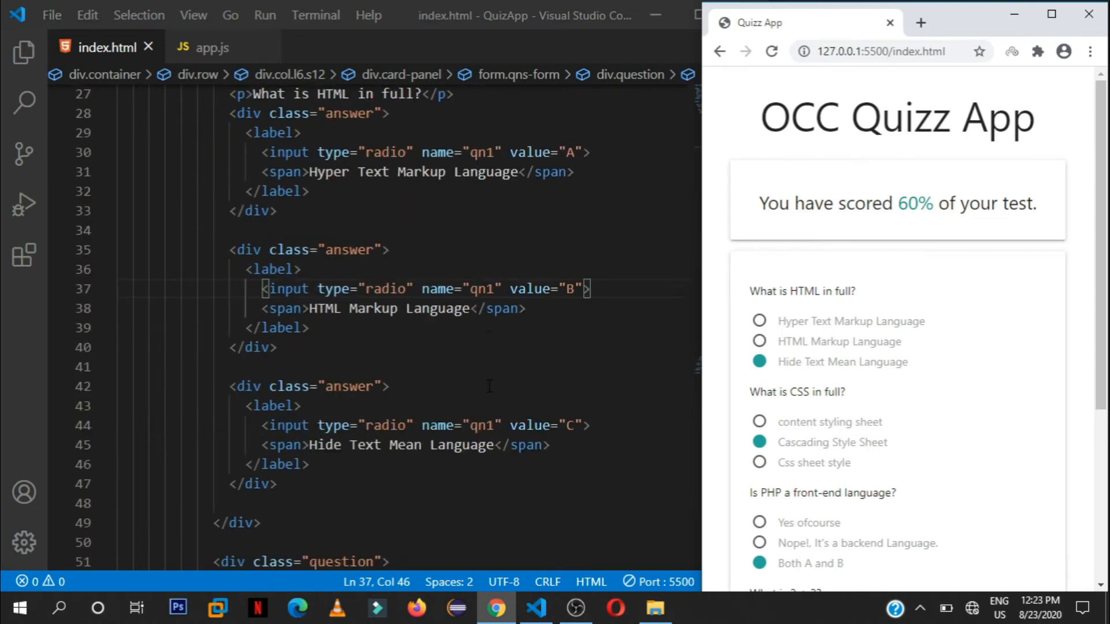
pyautogui.scroll(-3)
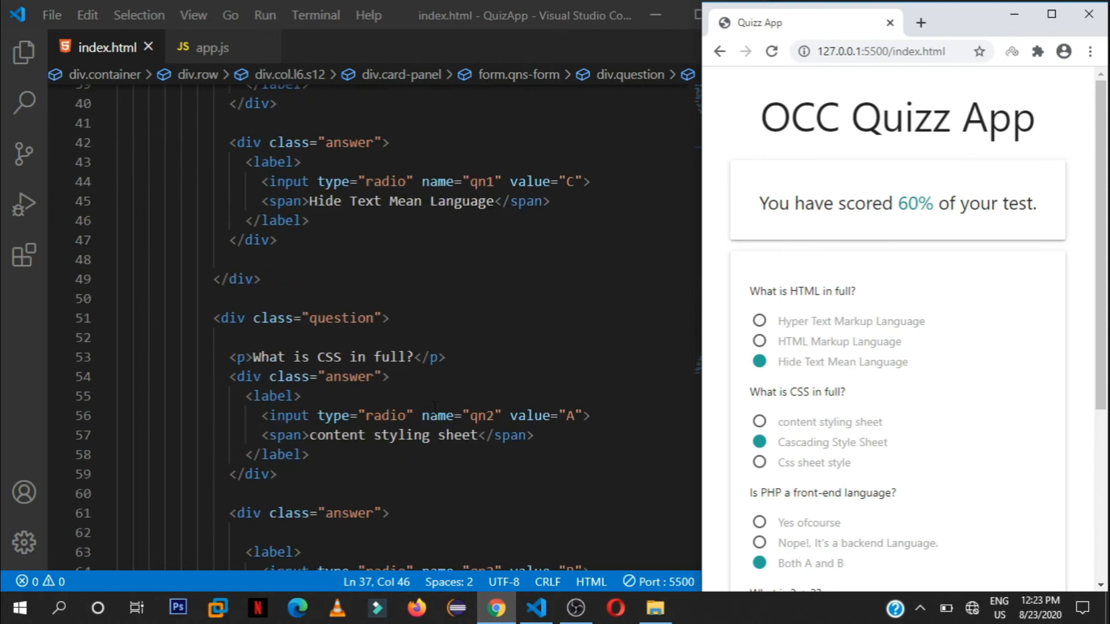
pyautogui.doubleClick(460, 416)
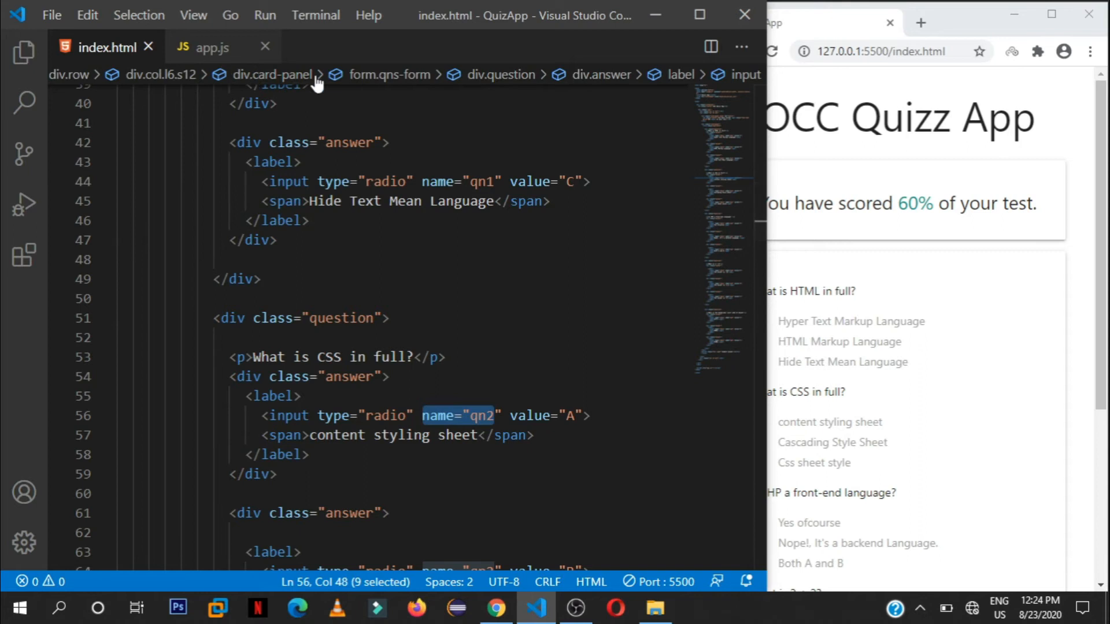
pyautogui.click(212, 47)
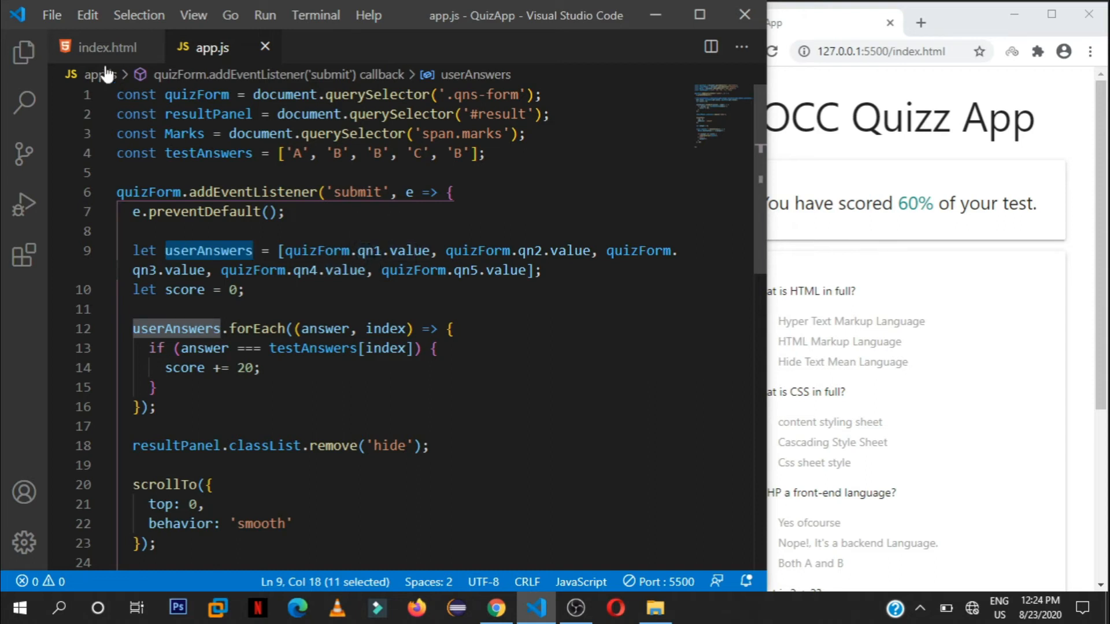
pyautogui.click(108, 46)
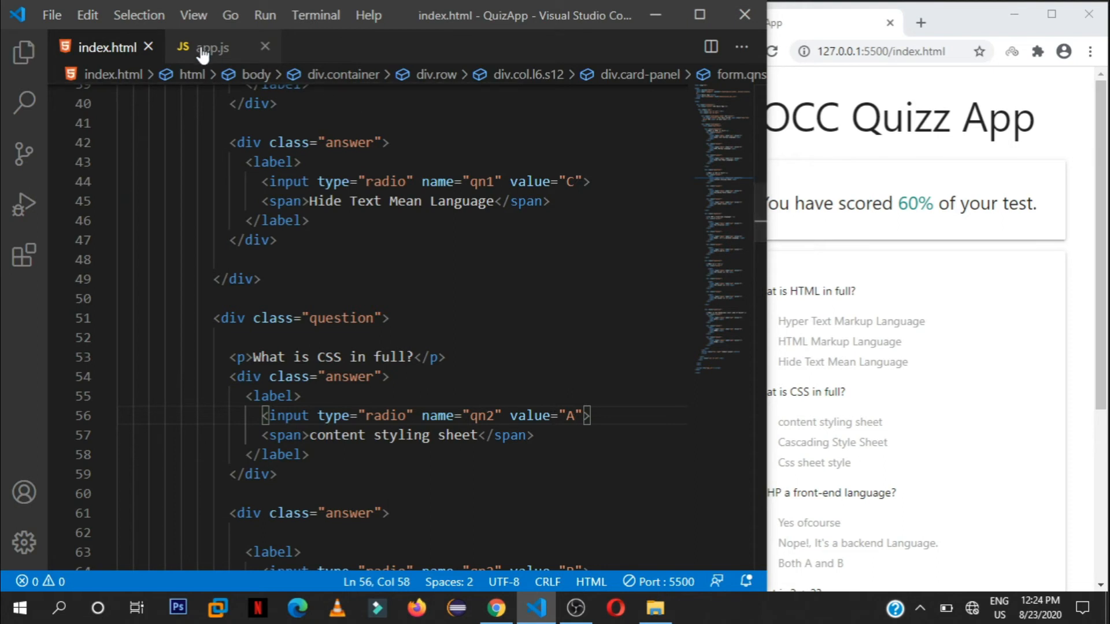
pyautogui.click(211, 47)
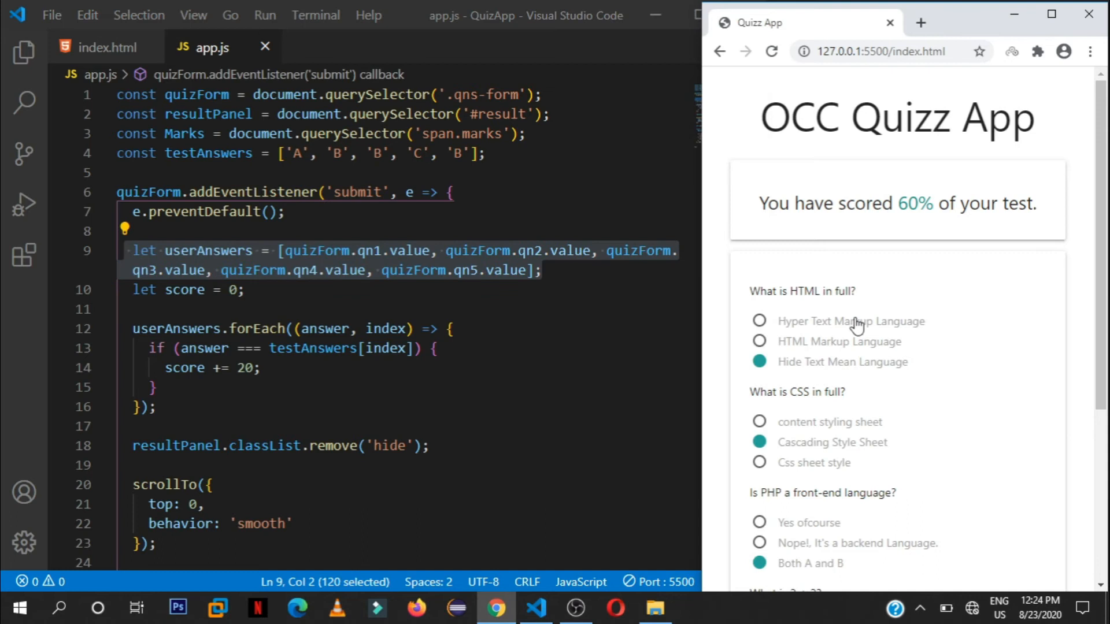
pyautogui.click(244, 290)
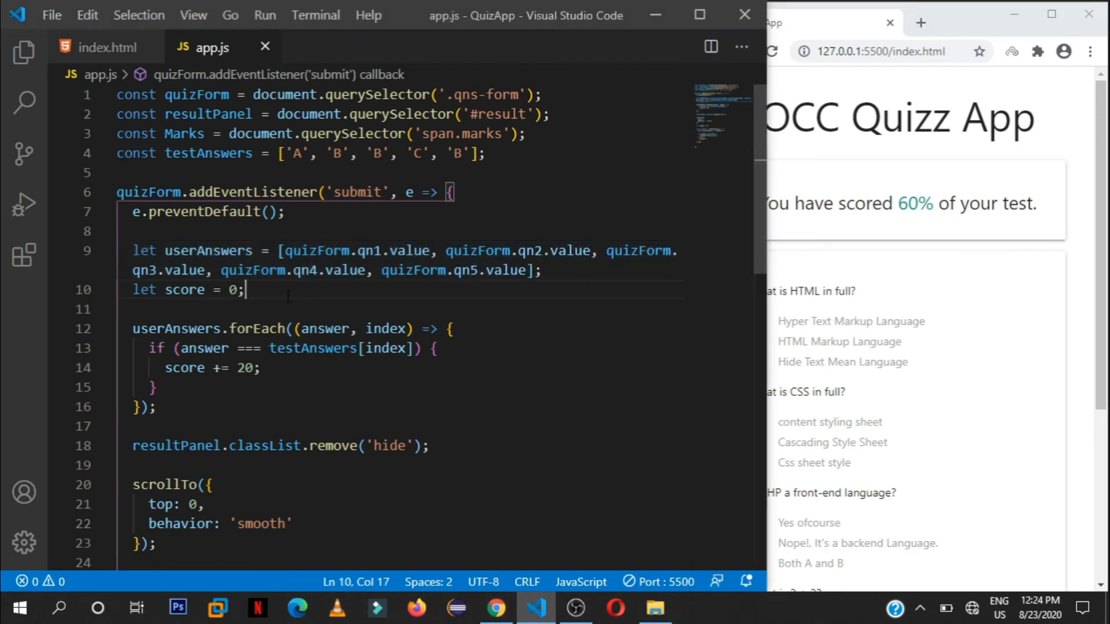
pyautogui.moveTo(242, 290); pyautogui.dragTo(132, 289)
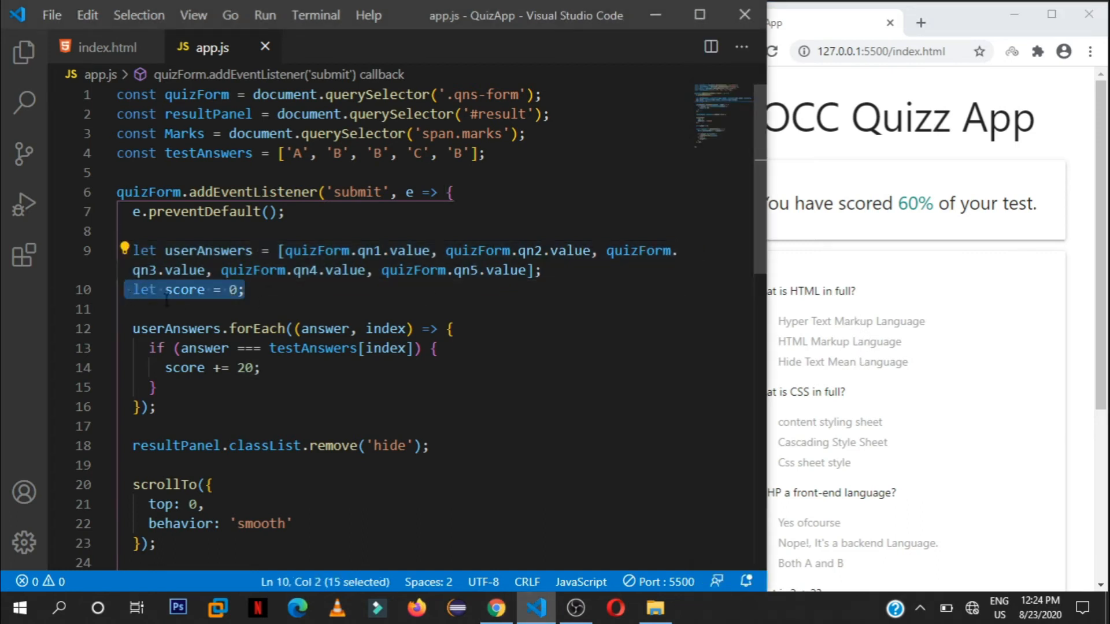
pyautogui.moveTo(188, 289)
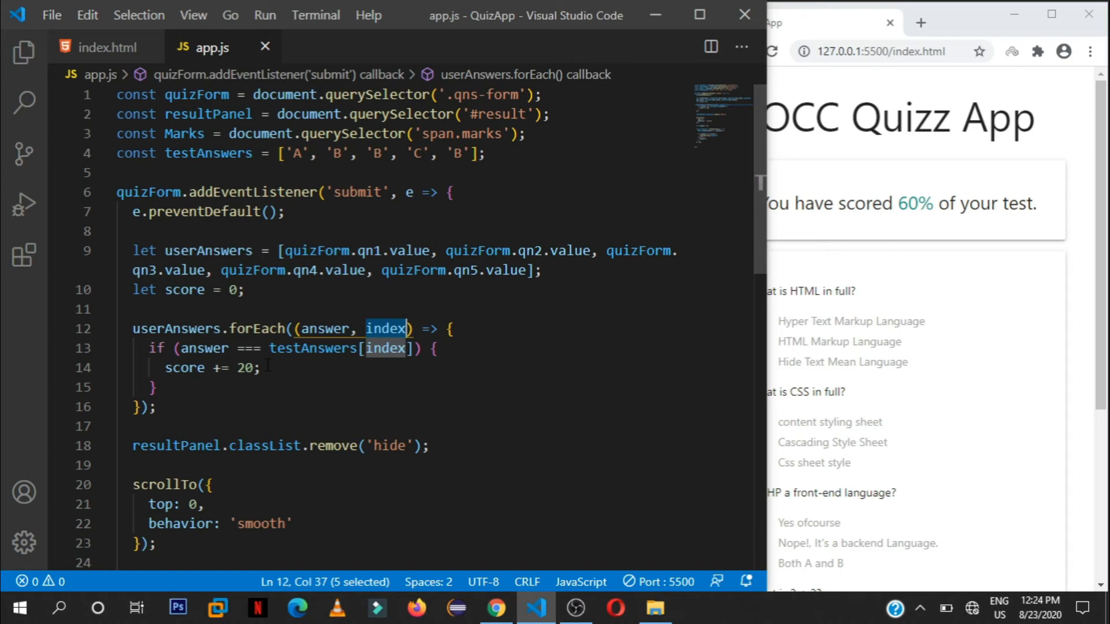
pyautogui.doubleClick(312, 348)
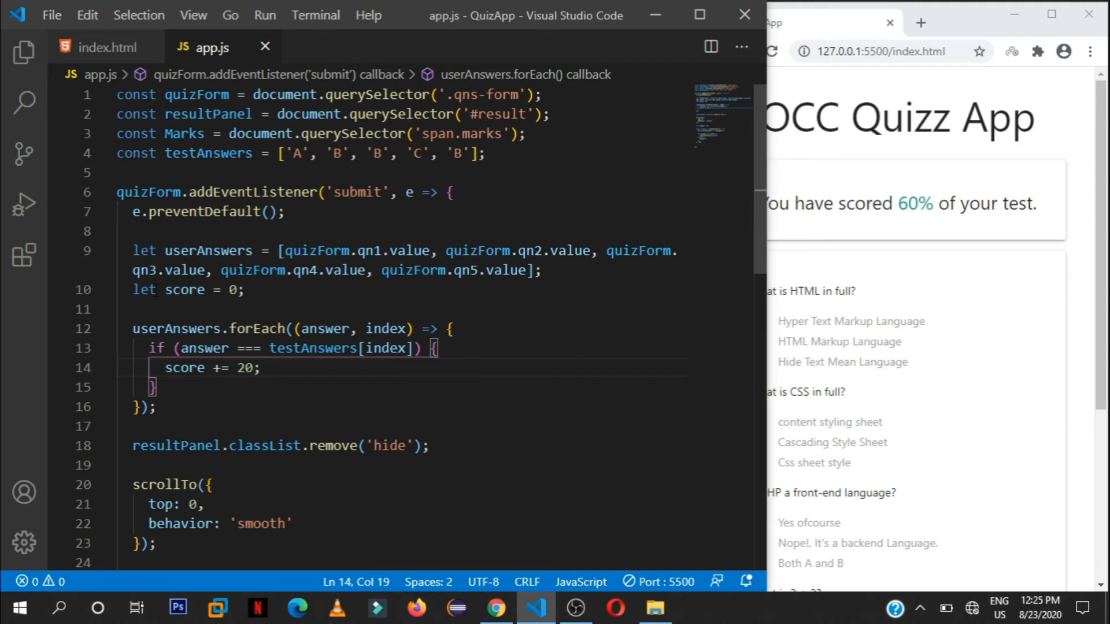
pyautogui.moveTo(164, 290); pyautogui.dragTo(243, 290)
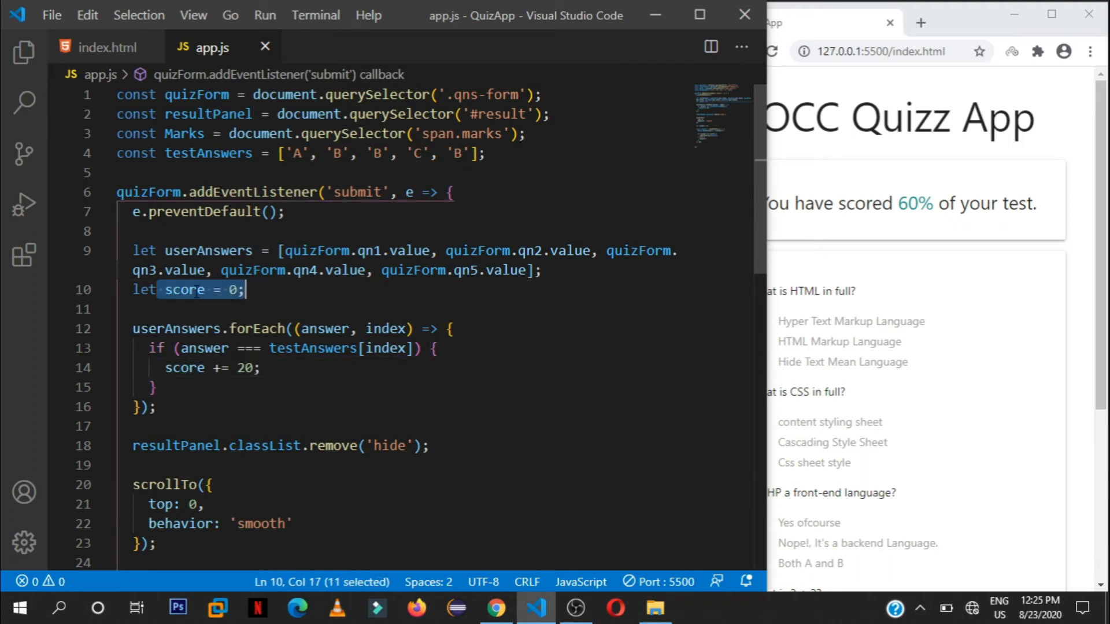
pyautogui.click(244, 289)
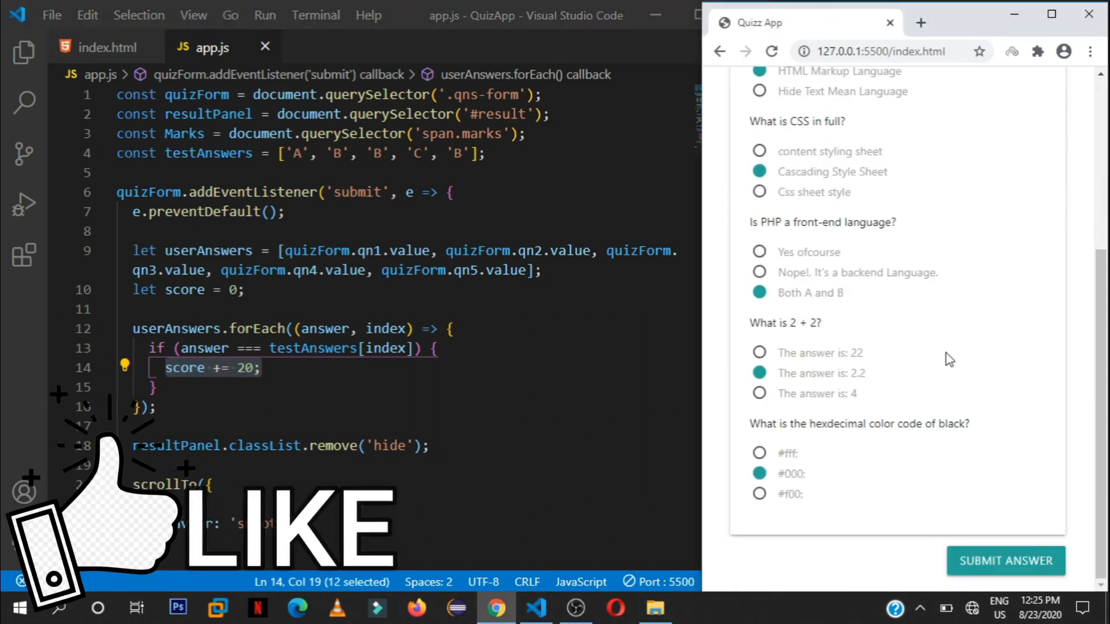
pyautogui.click(1005, 560)
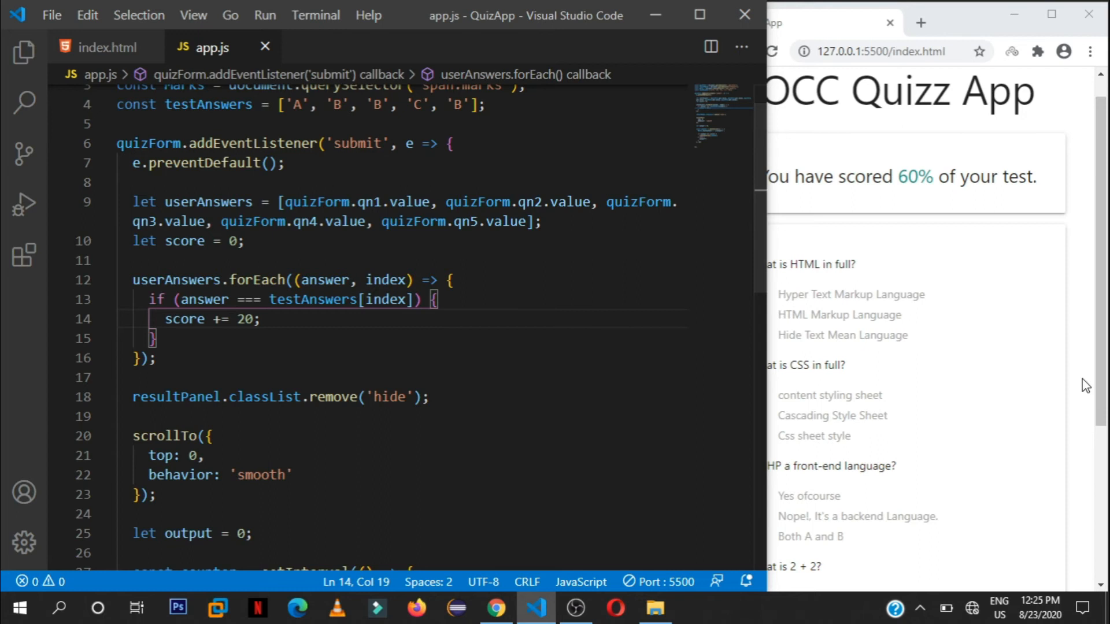
# Highlight the #result selector, classList and hide class in app.js's result-panel code.
pyautogui.scroll(-3)
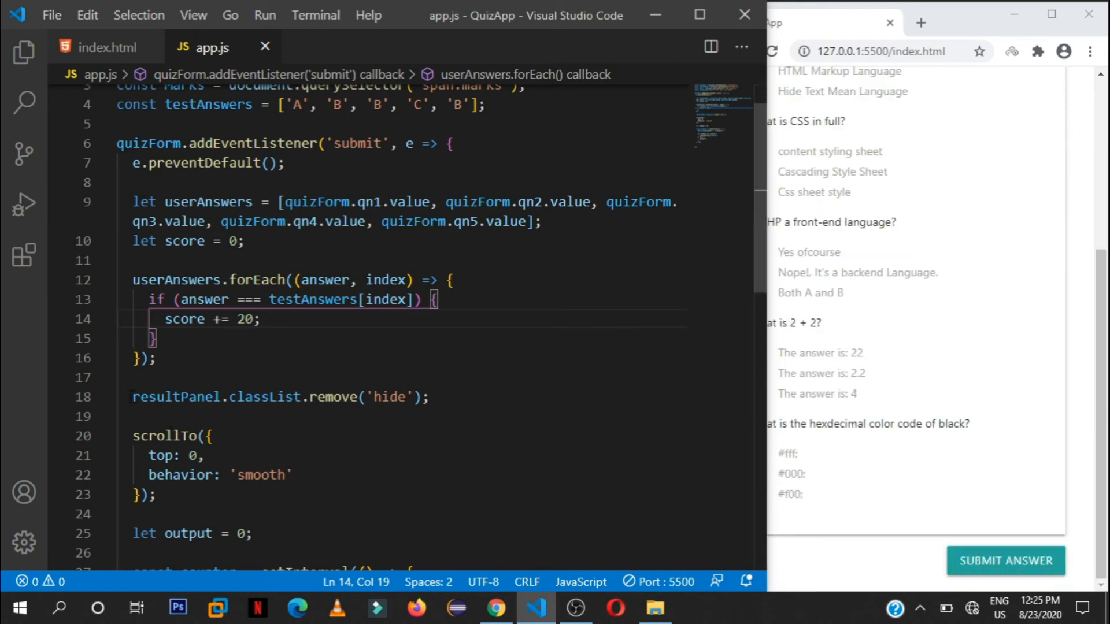
pyautogui.doubleClick(176, 397)
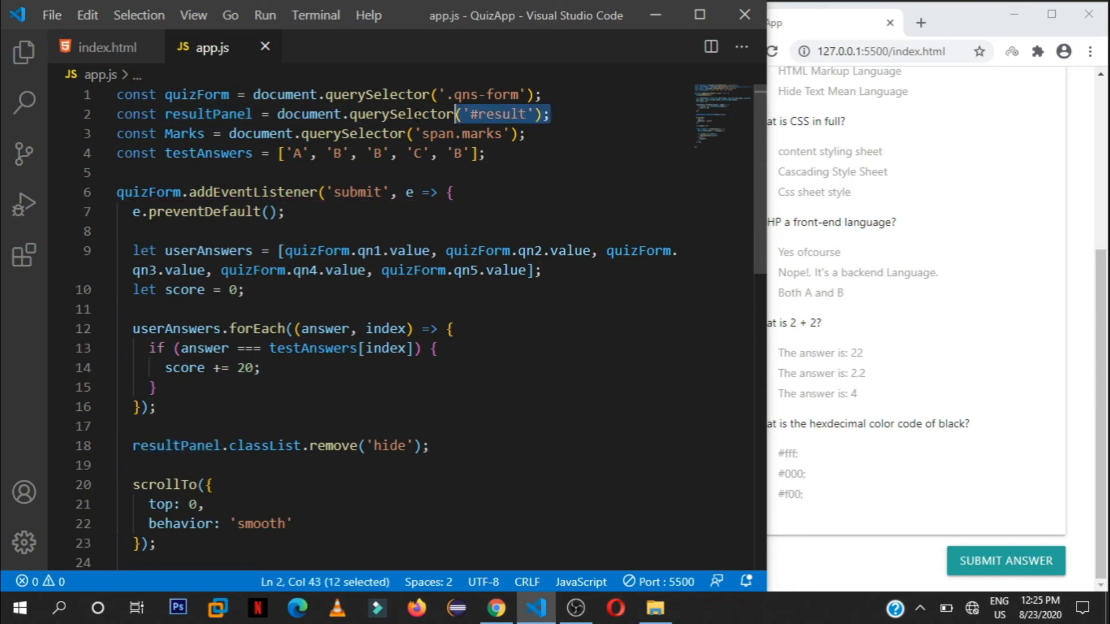
pyautogui.click(107, 47)
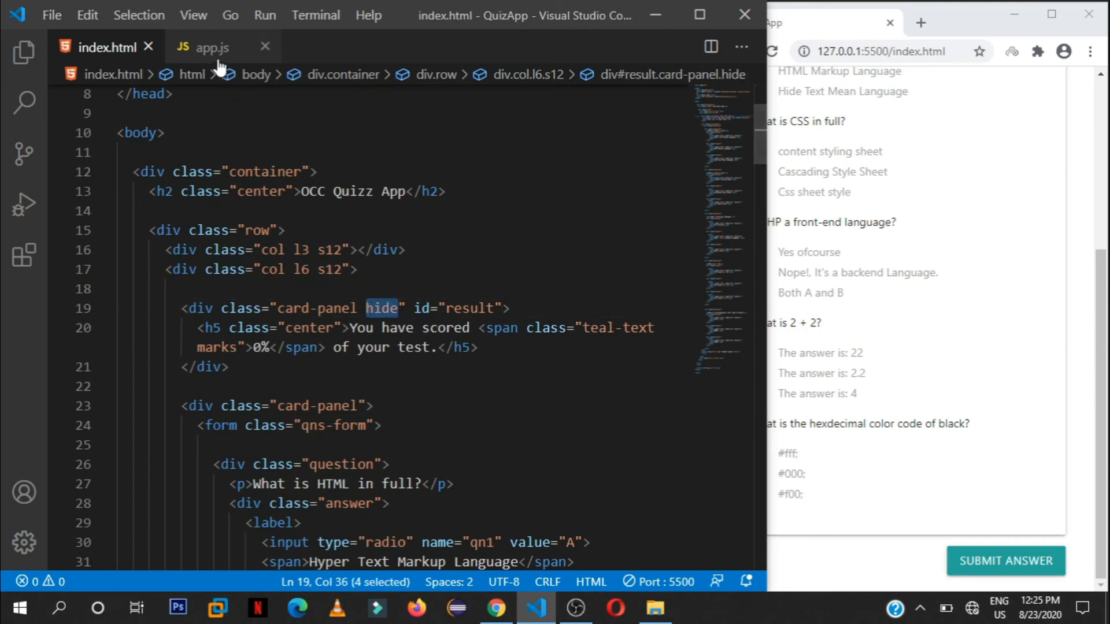
pyautogui.click(212, 47)
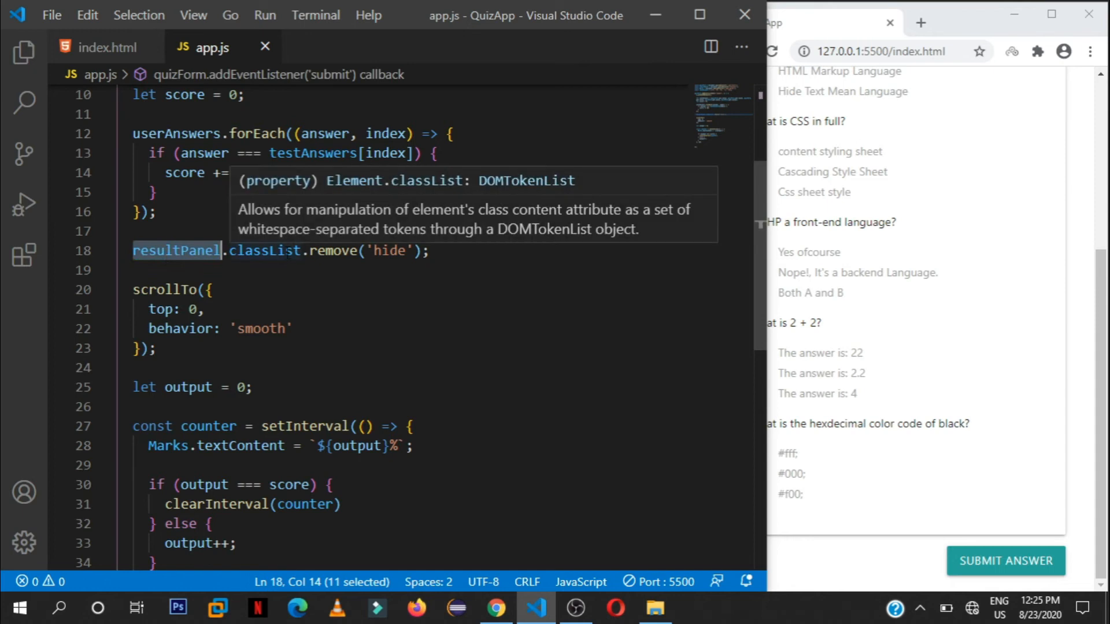
pyautogui.doubleClick(264, 250)
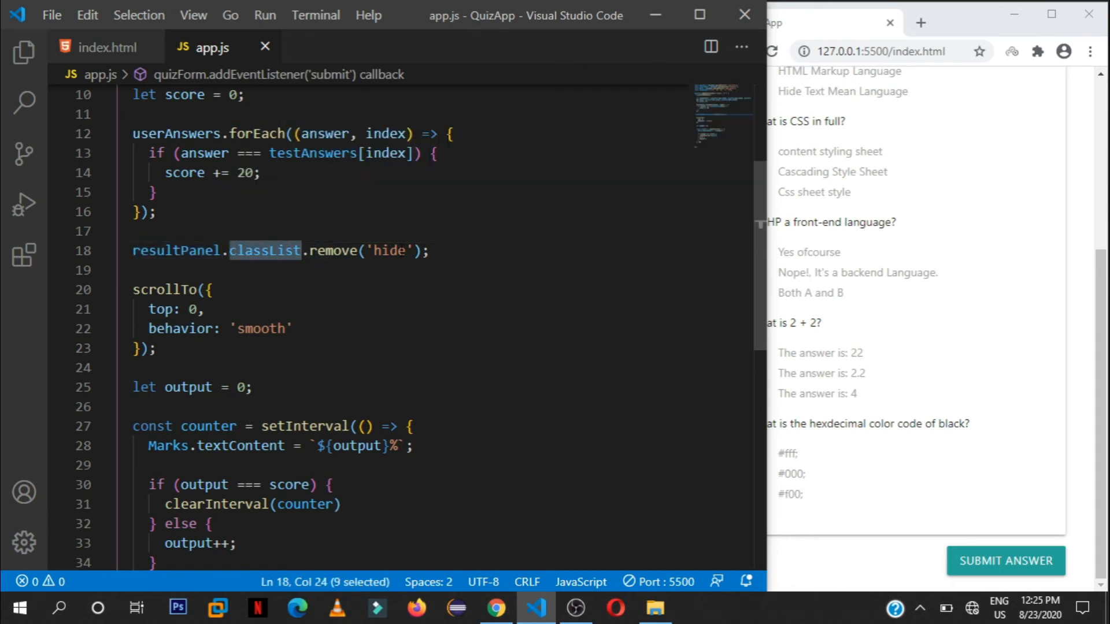
pyautogui.doubleClick(389, 250)
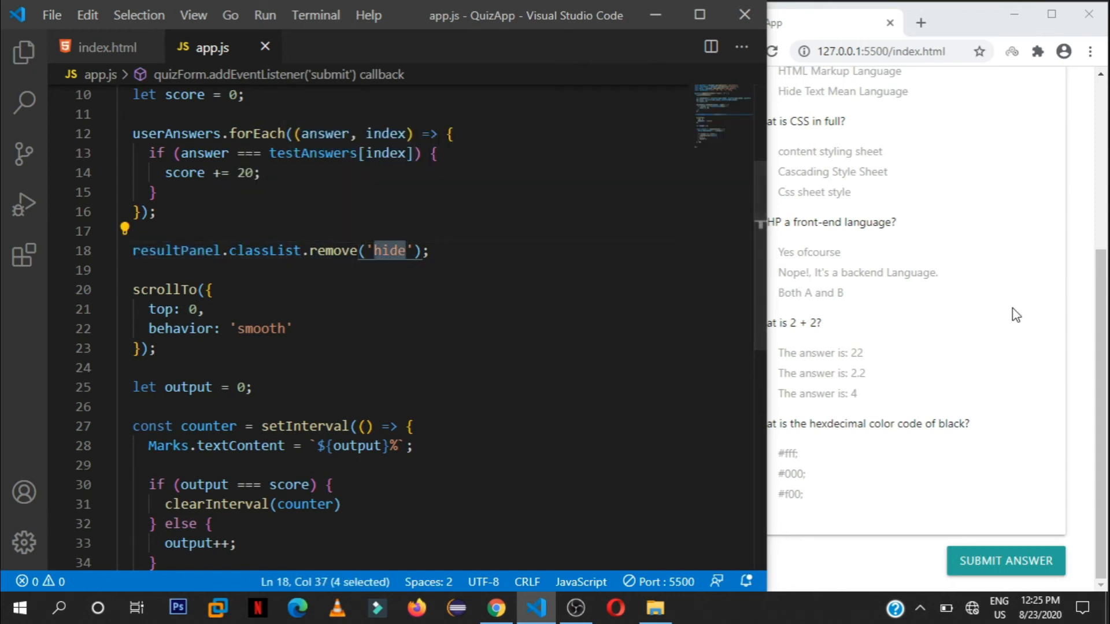
# Submit the quiz for a 40% score and select the scrollTo call on line 20.
pyautogui.click(1005, 560)
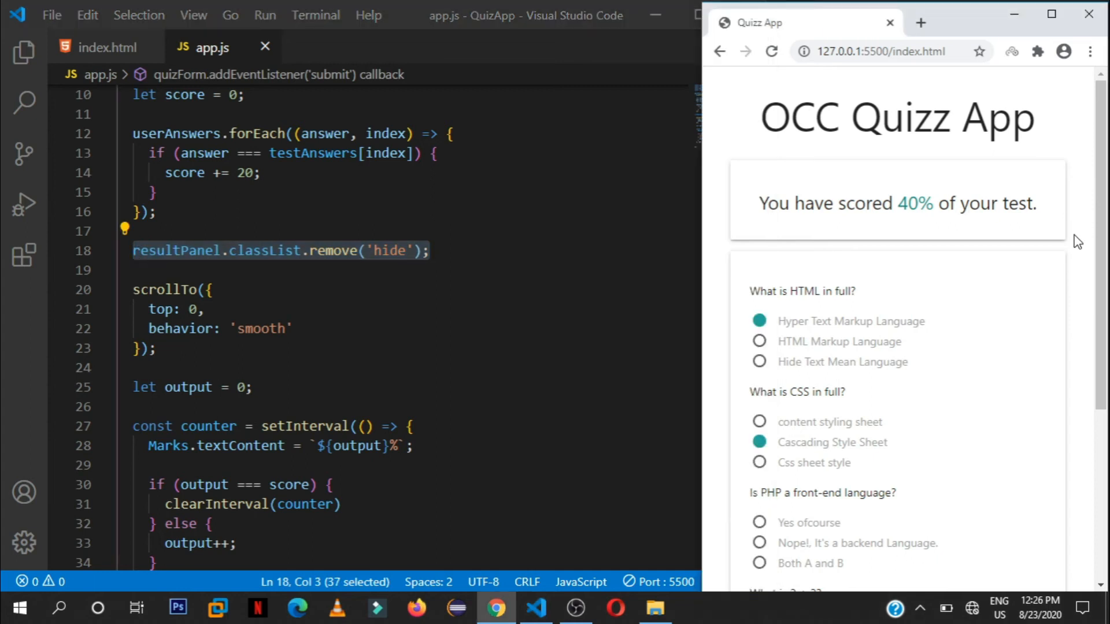
pyautogui.scroll(-3)
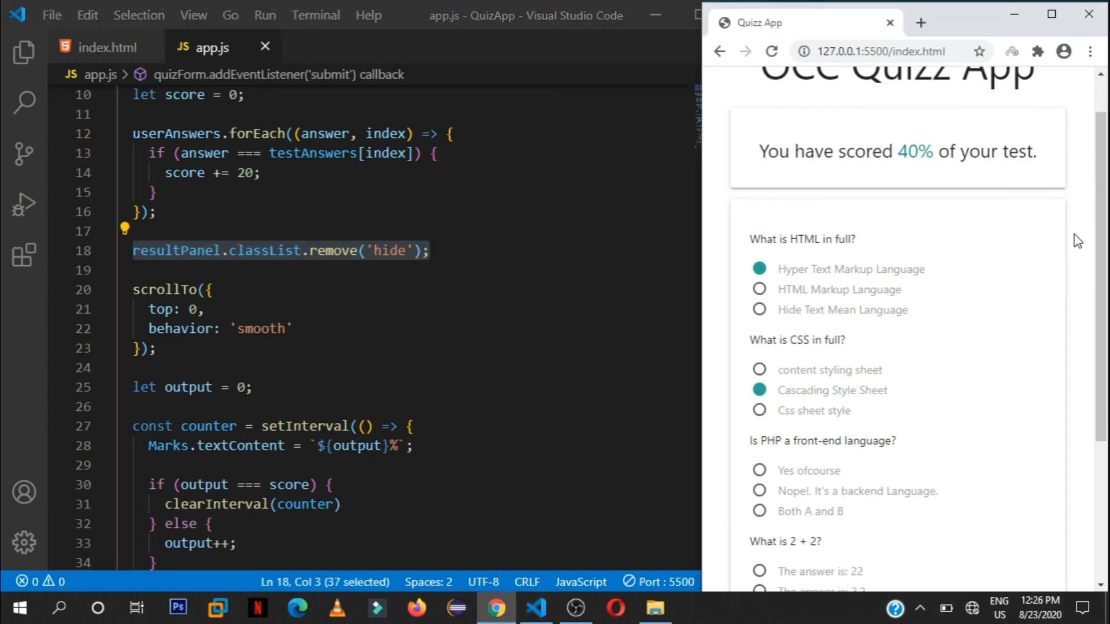
pyautogui.click(770, 51)
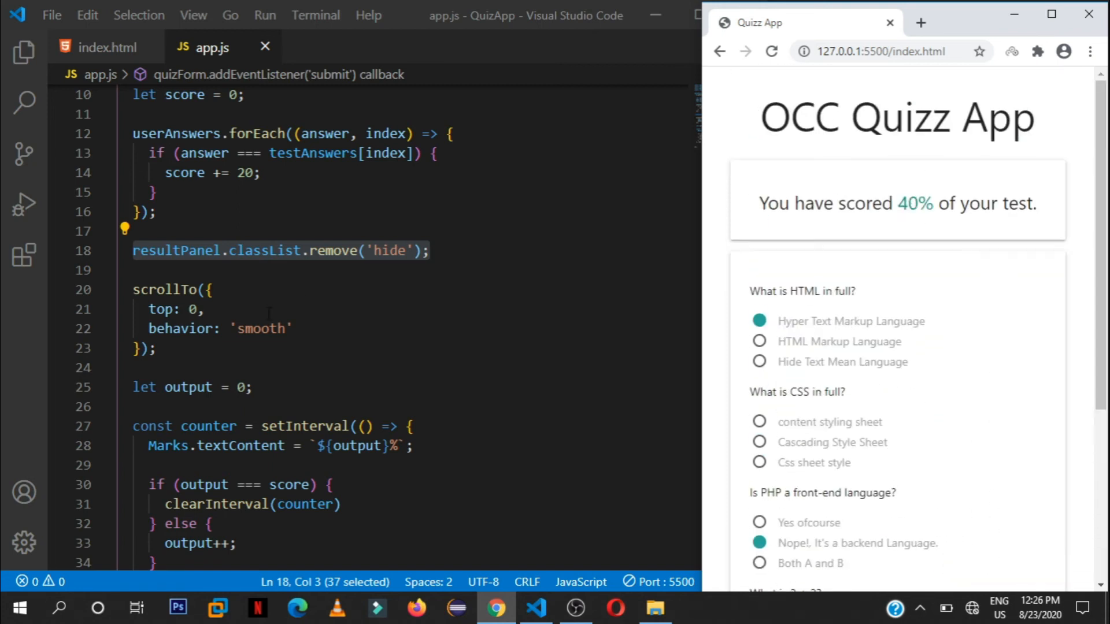
pyautogui.doubleClick(147, 290)
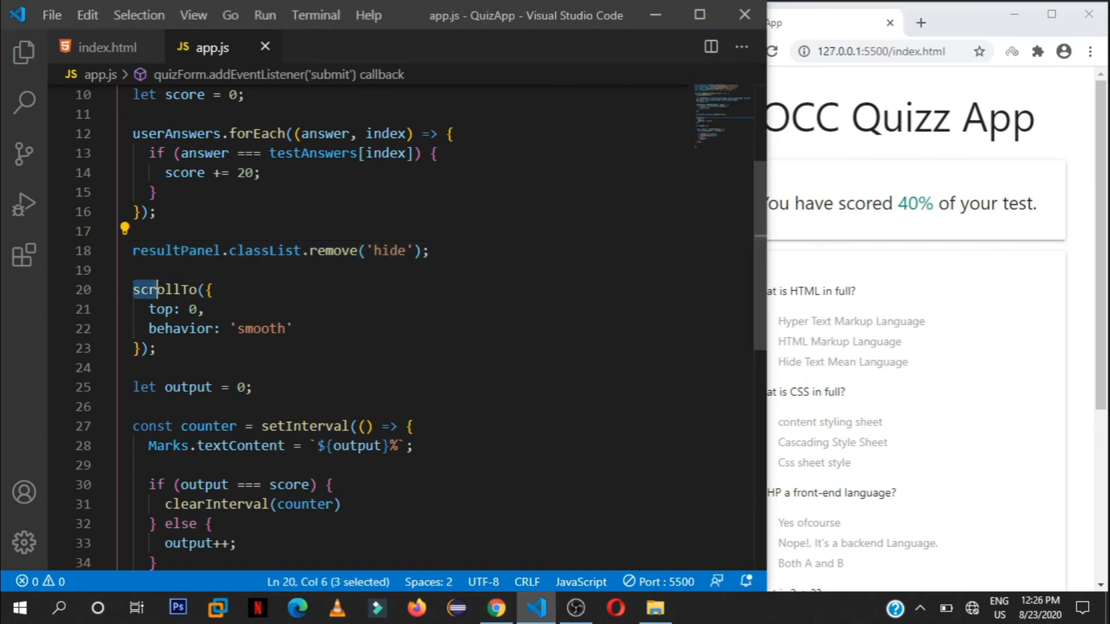
# Replace the smooth scrollTo options with 0 and test the instant scroll in the preview.
pyautogui.doubleClick(165, 290)
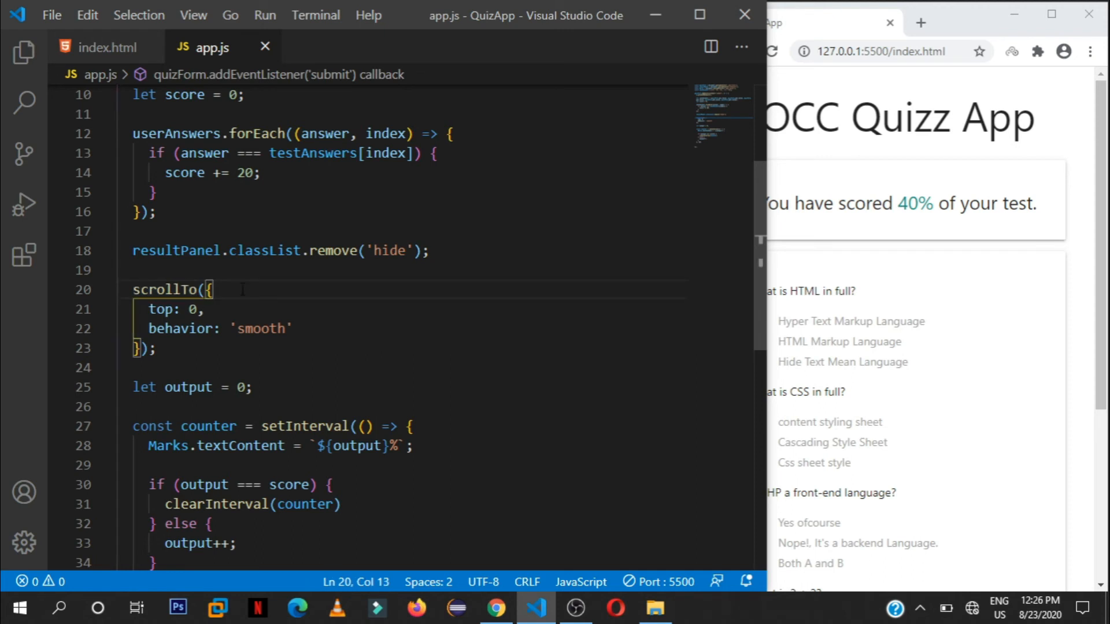
pyautogui.moveTo(212, 289); pyautogui.dragTo(139, 348)
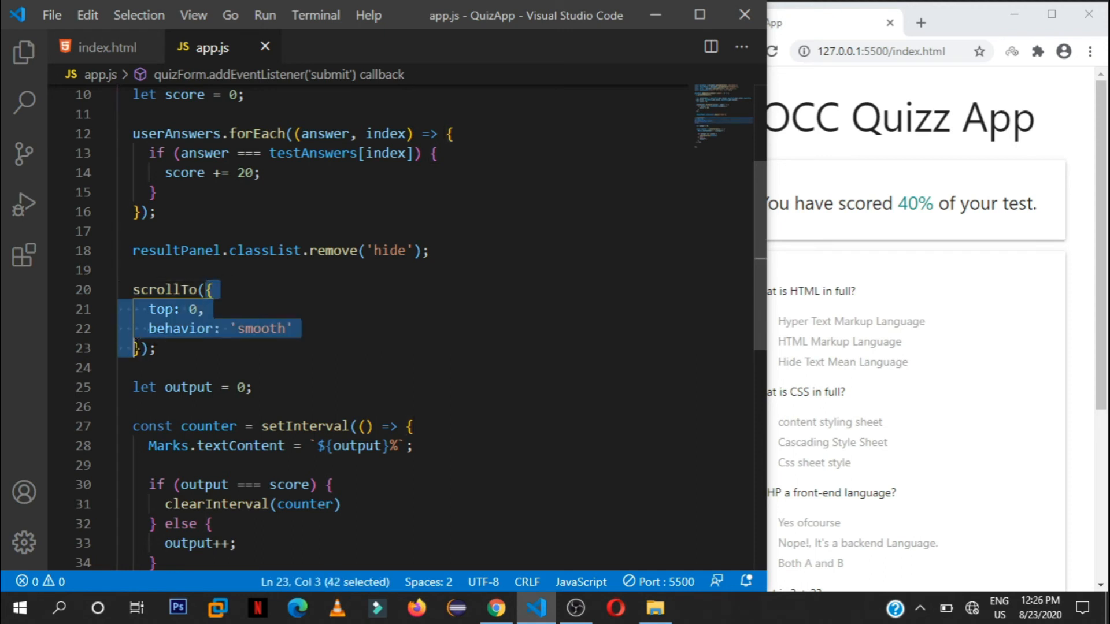
pyautogui.press('Delete')
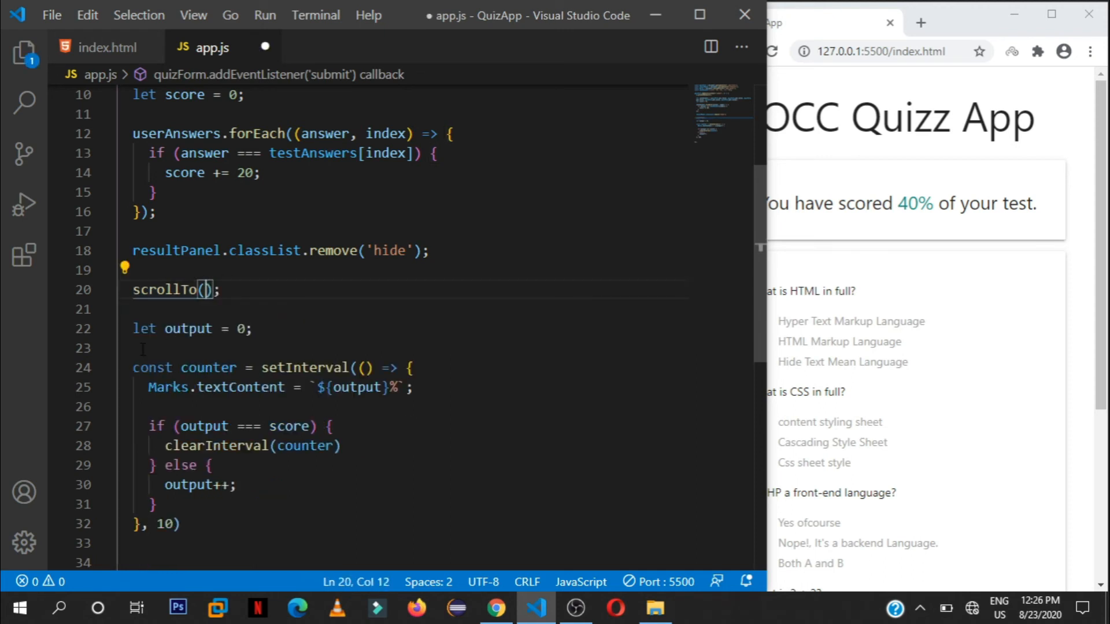
pyautogui.write('0, 0')
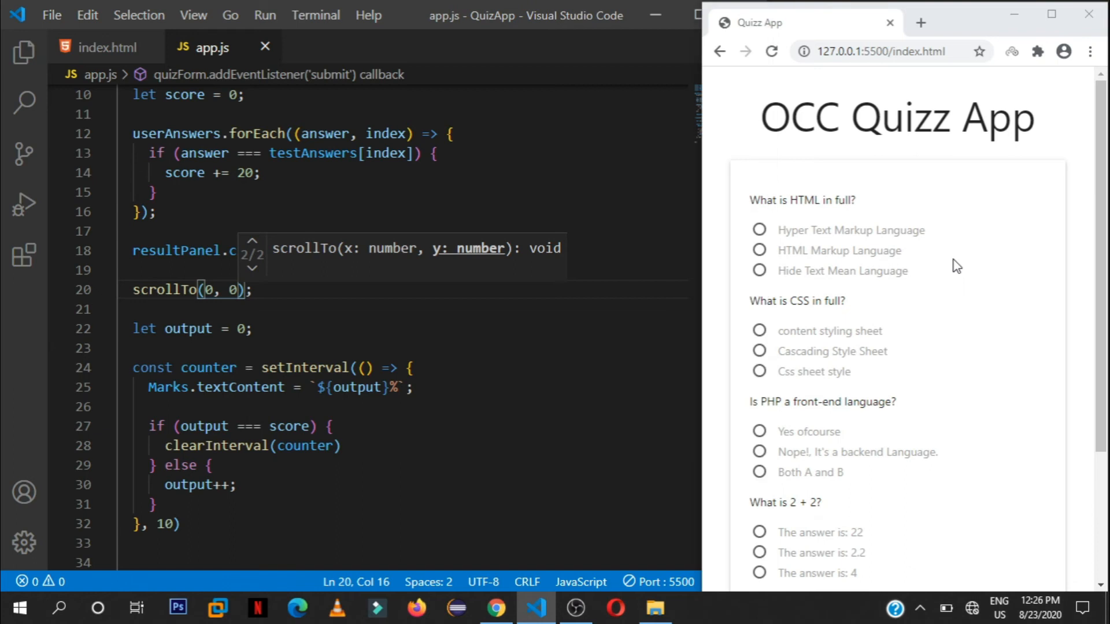
pyautogui.scroll(-3)
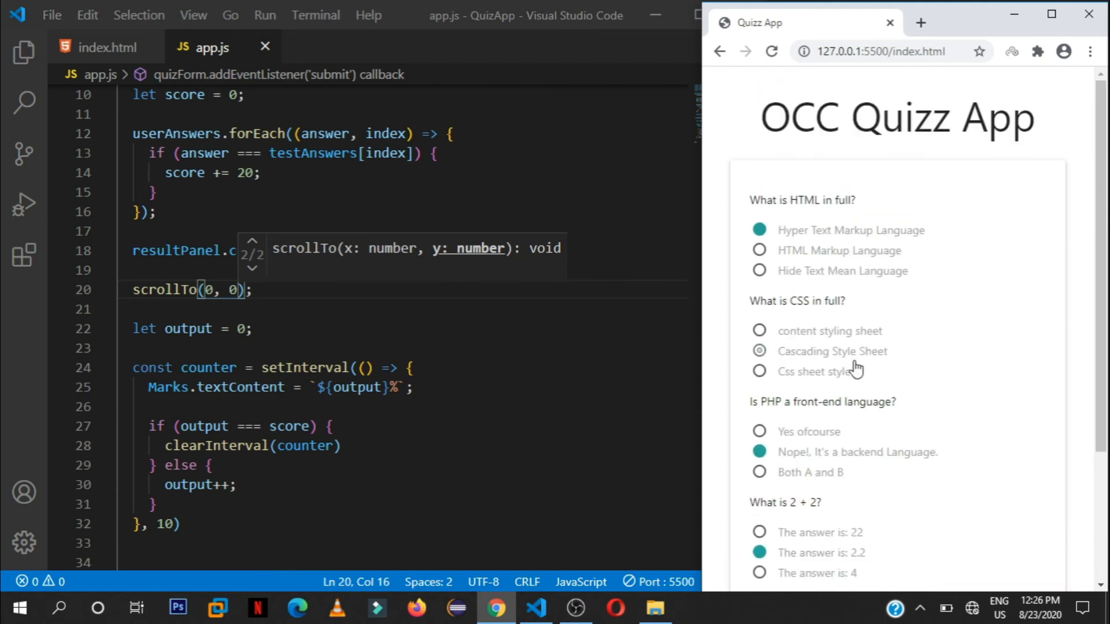
pyautogui.scroll(-3)
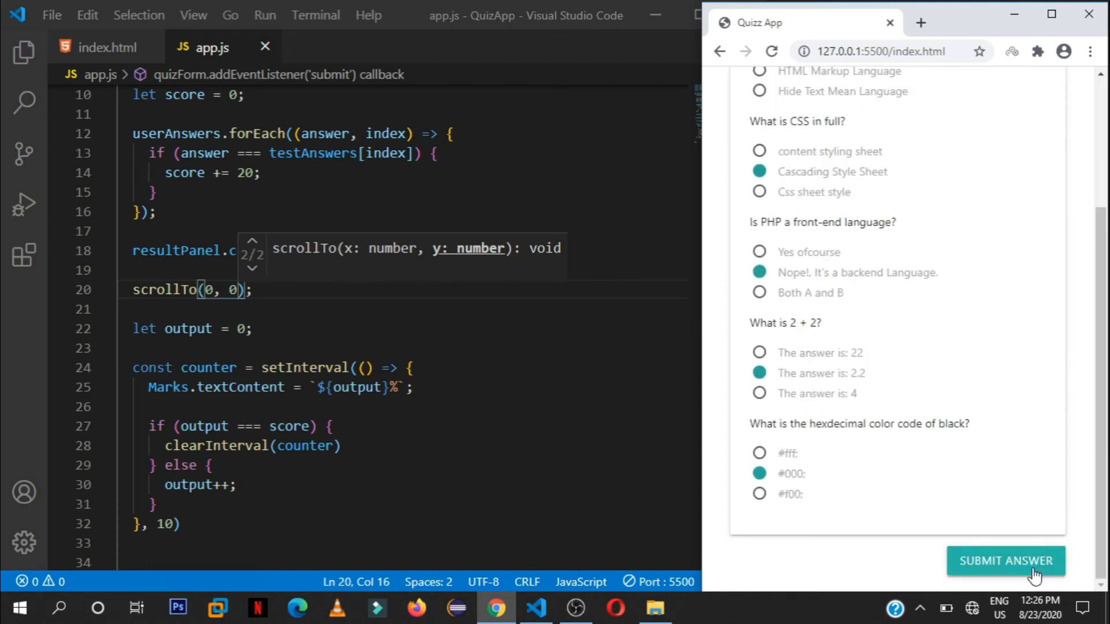
pyautogui.click(1005, 560)
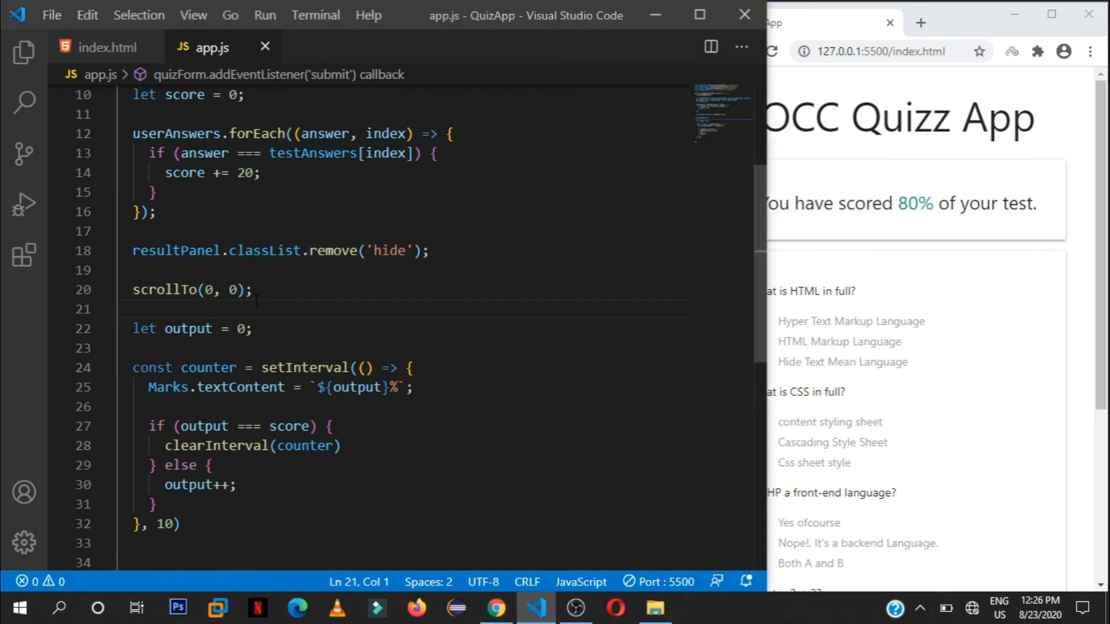
# Restore {top: 0, behavior: 'smooth'} and resubmit the quiz, scoring 80%.
pyautogui.write("{\\n  top: 0,\\n  behavior: 'smooth'\\n}")
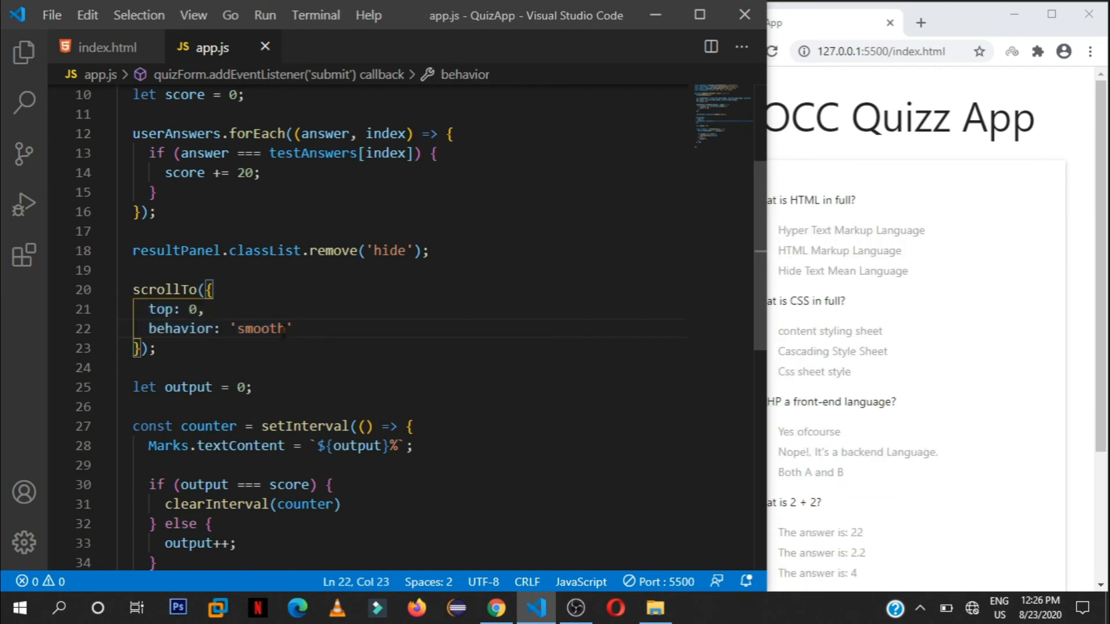
pyautogui.doubleClick(260, 328)
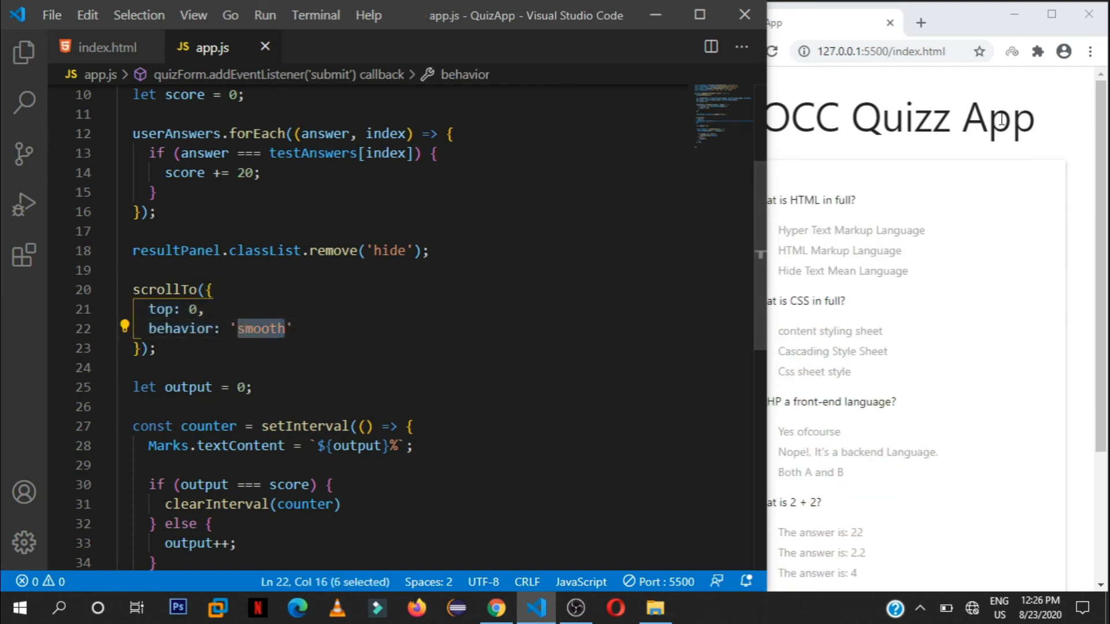
pyautogui.click(759, 230)
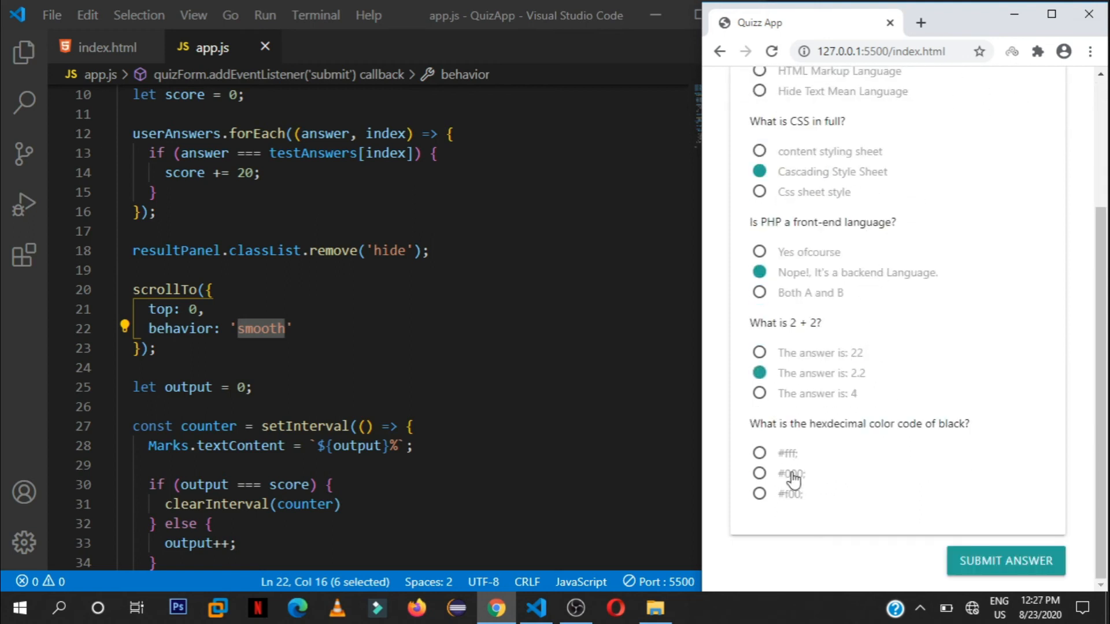
pyautogui.click(1005, 561)
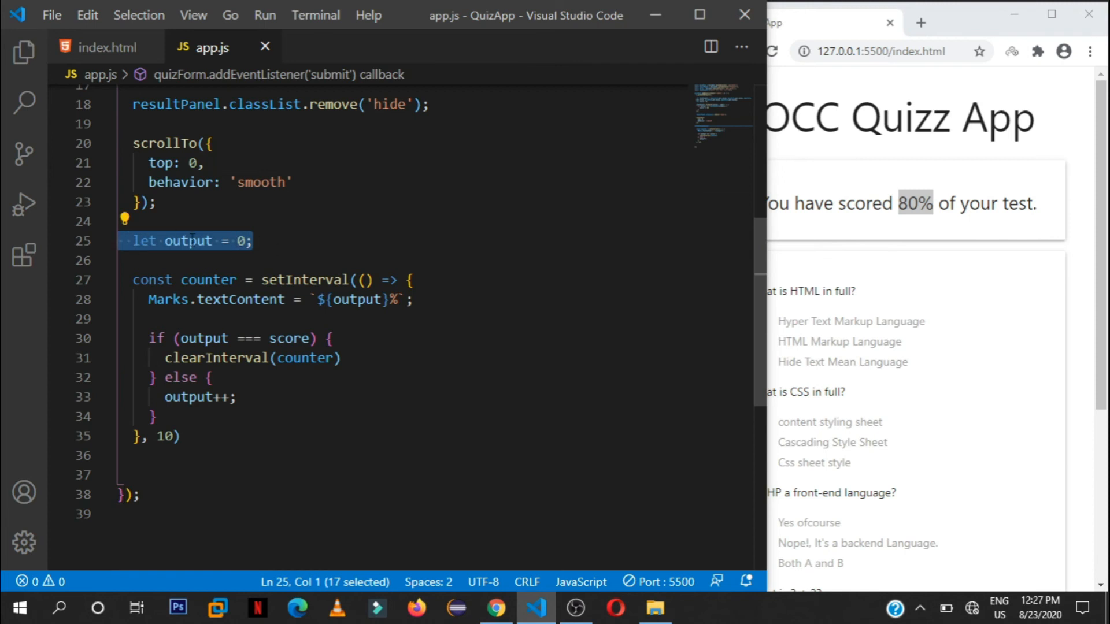
# Highlight setInterval, the counter variable, Marks and the score text template in app.js.
pyautogui.click(146, 280)
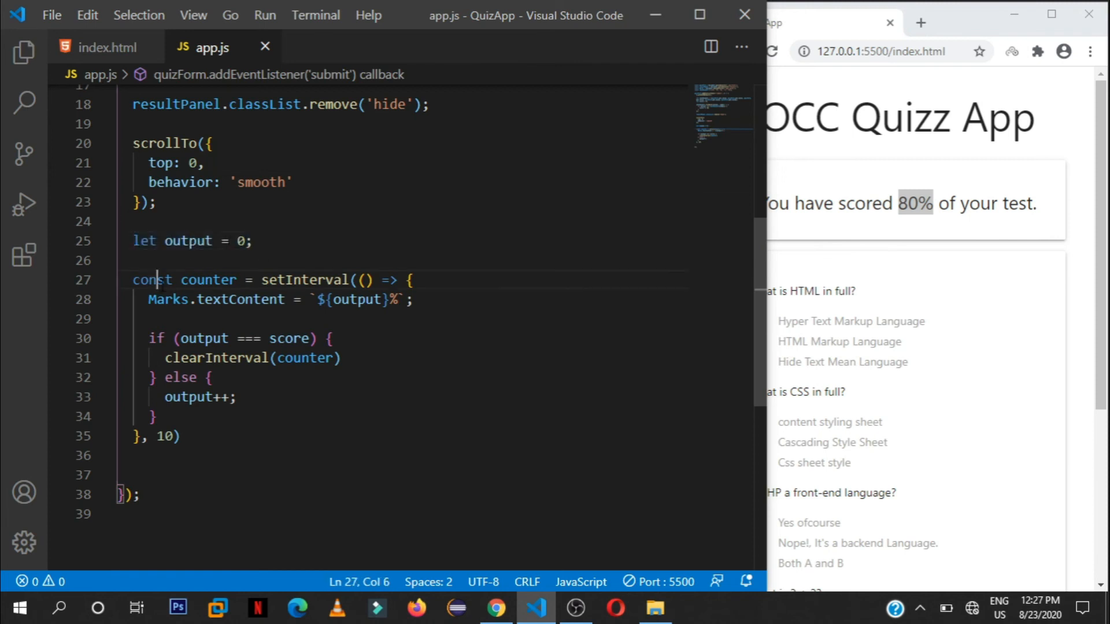
pyautogui.doubleClick(305, 280)
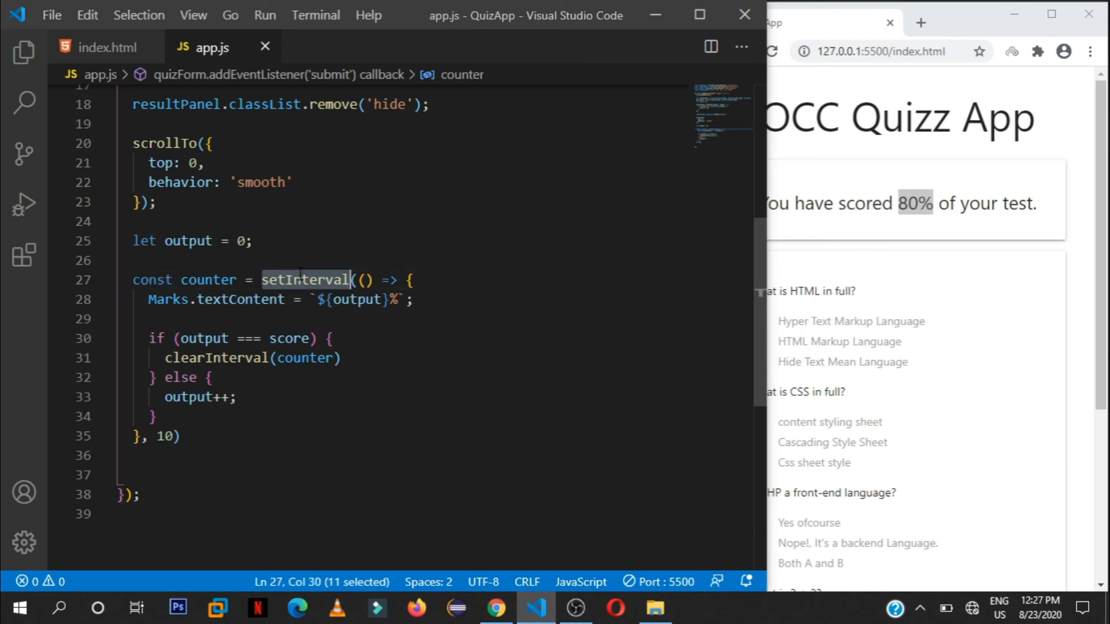
pyautogui.doubleClick(208, 280)
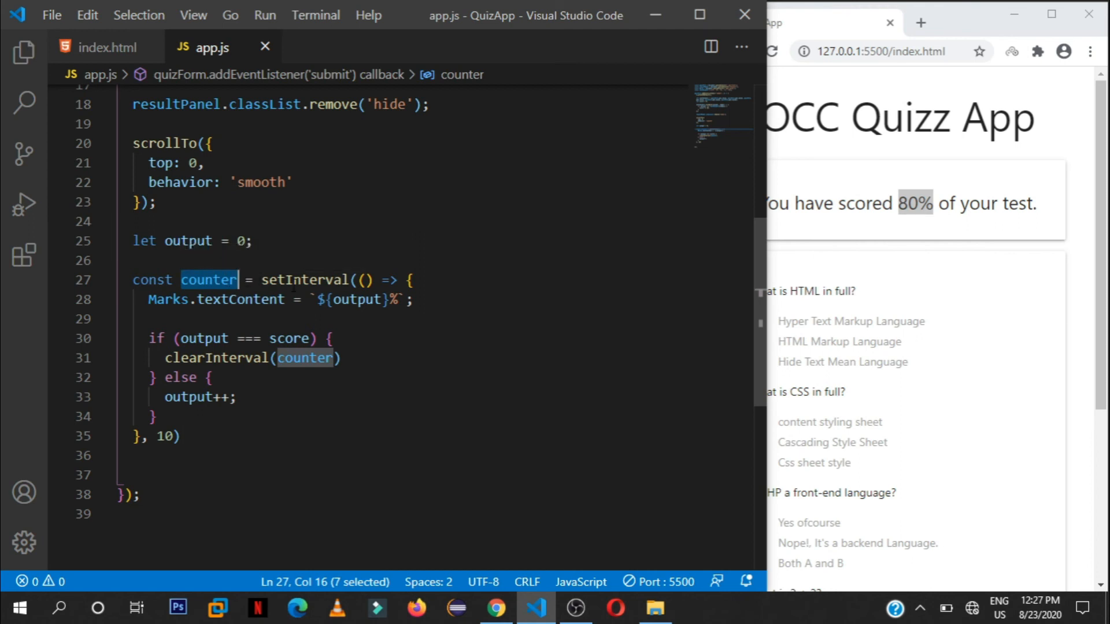
pyautogui.moveTo(209, 280)
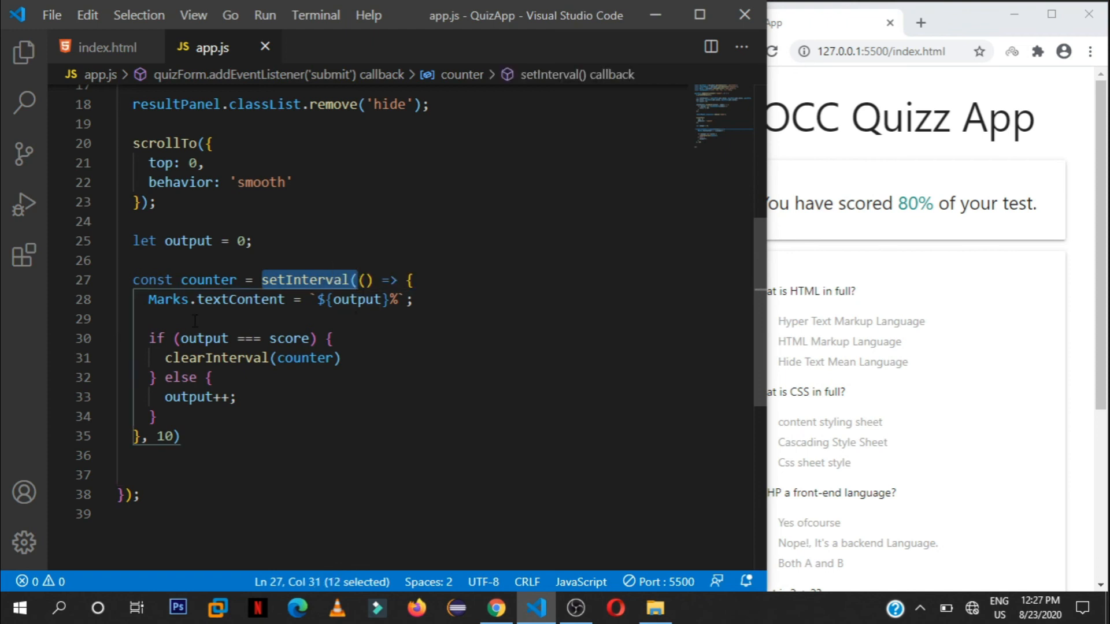
pyautogui.doubleClick(167, 299)
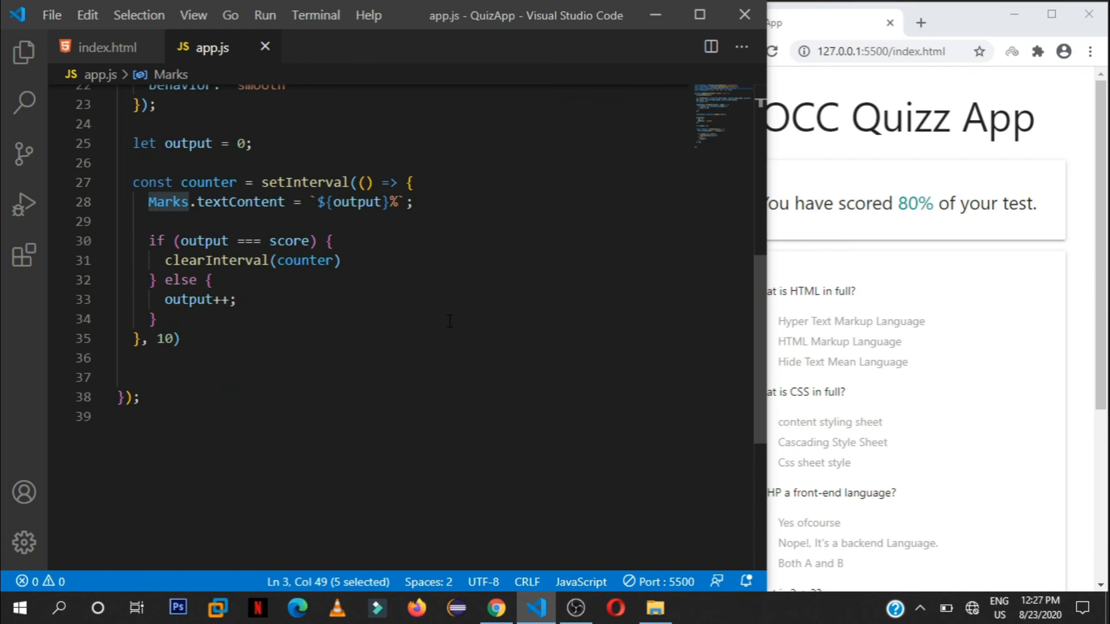
pyautogui.doubleClick(239, 202)
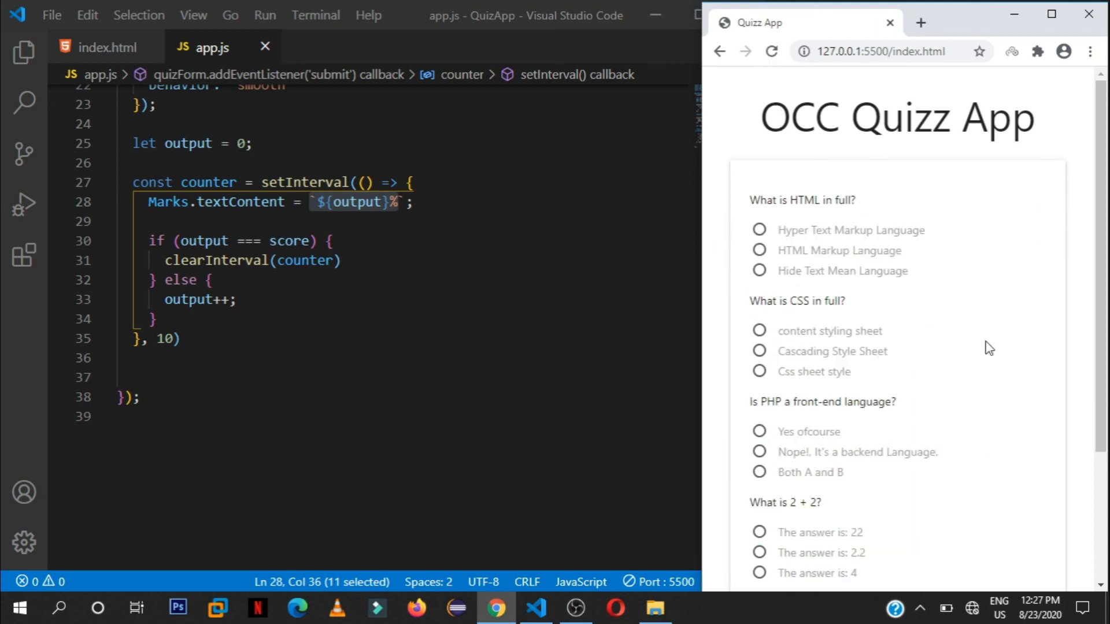
# Add a semicolon after clearInterval(counter) in app.js.
pyautogui.scroll(-3)
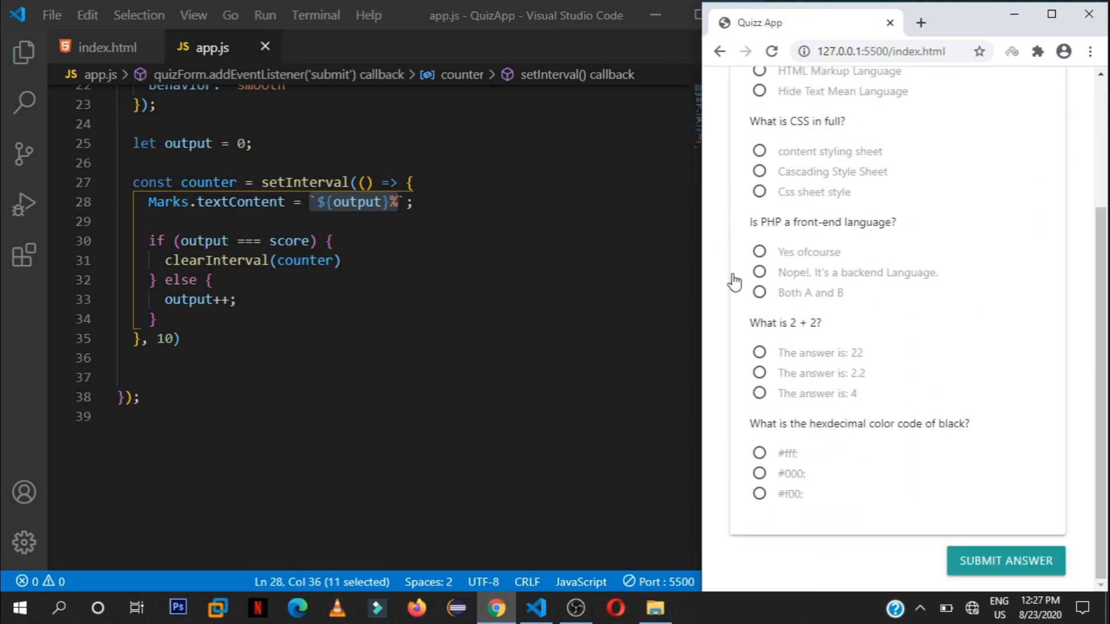
pyautogui.click(304, 183)
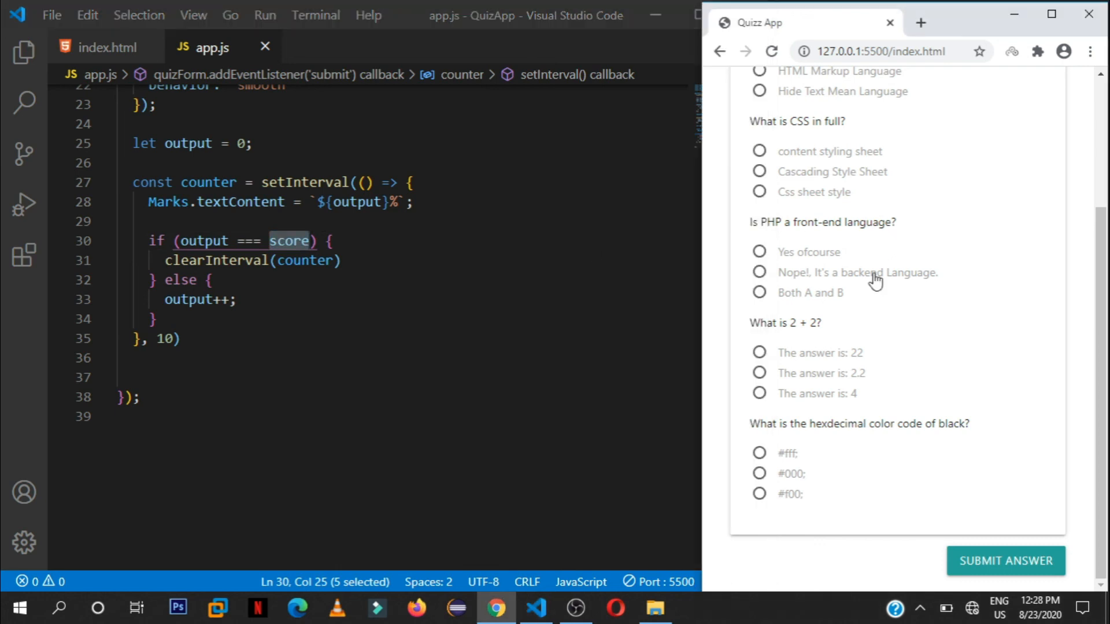
pyautogui.moveTo(883, 278)
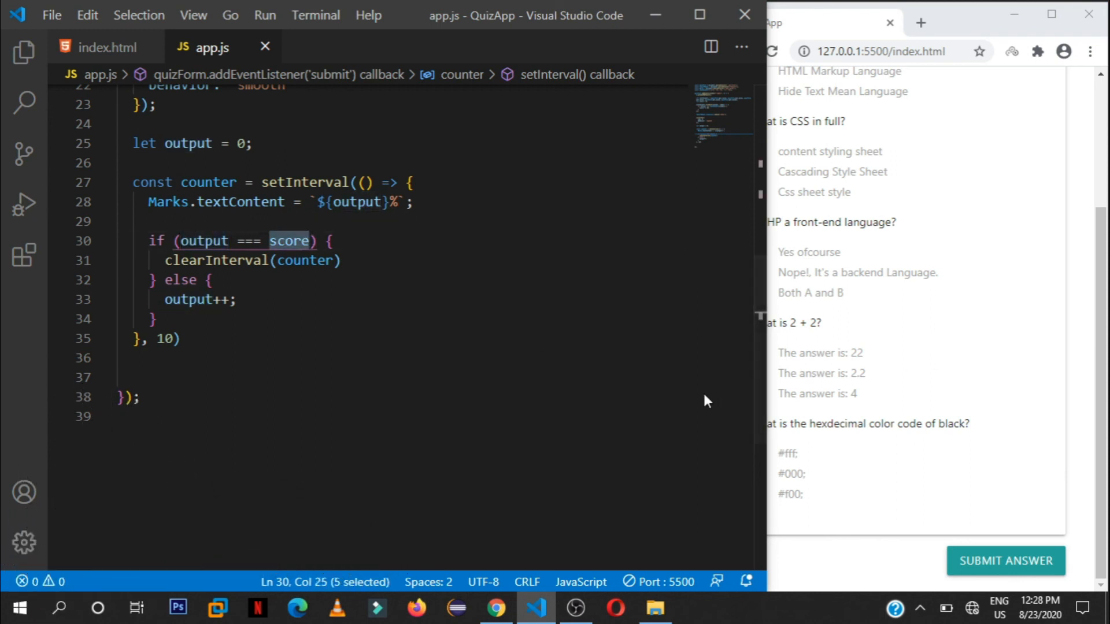
pyautogui.click(343, 260)
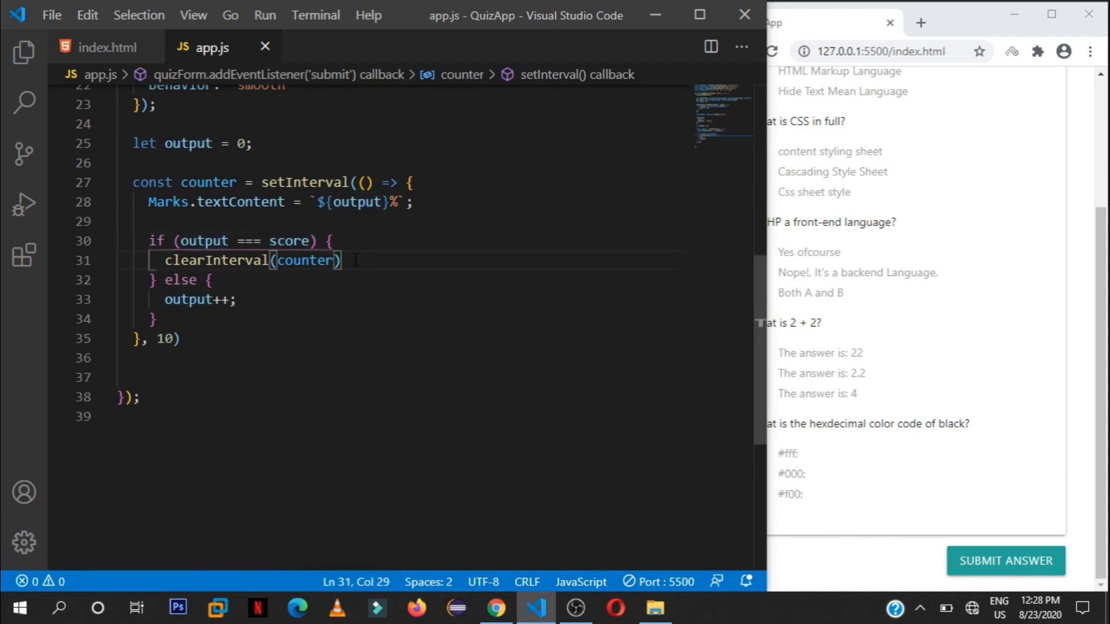
pyautogui.write(';')
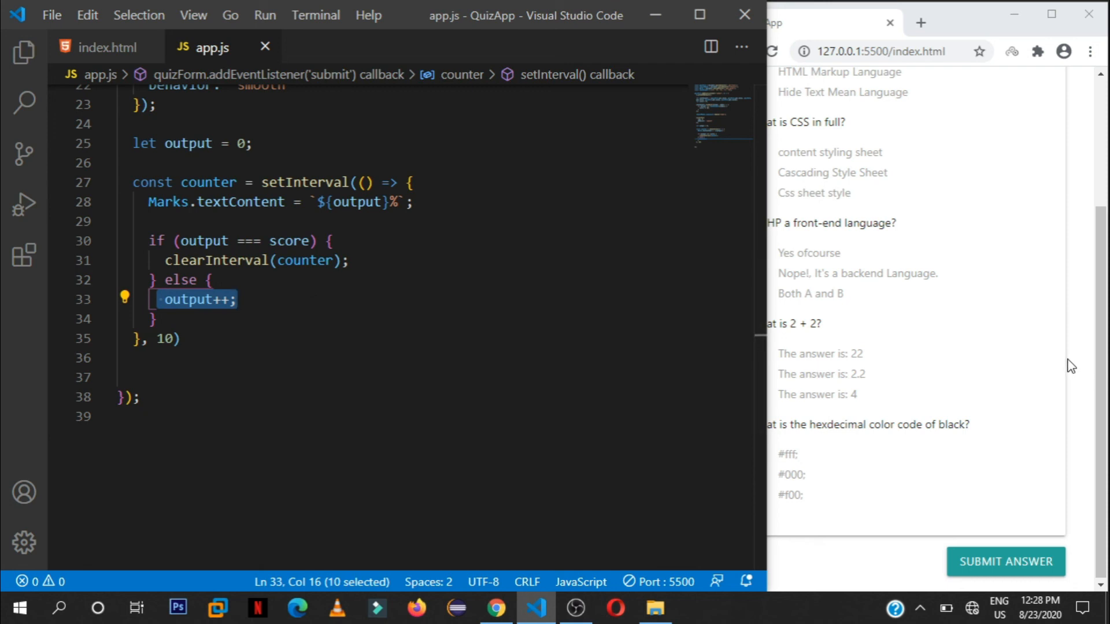
pyautogui.moveTo(747, 483)
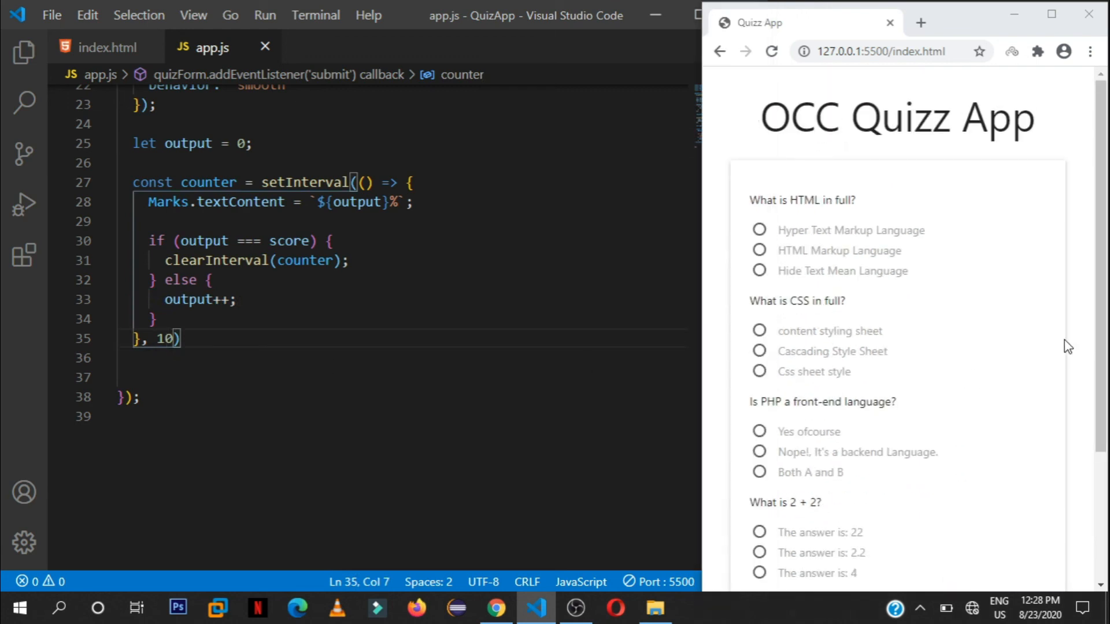
# Answer the quiz, including 4 for 2 + 2, and submit to see 72%.
pyautogui.click(759, 230)
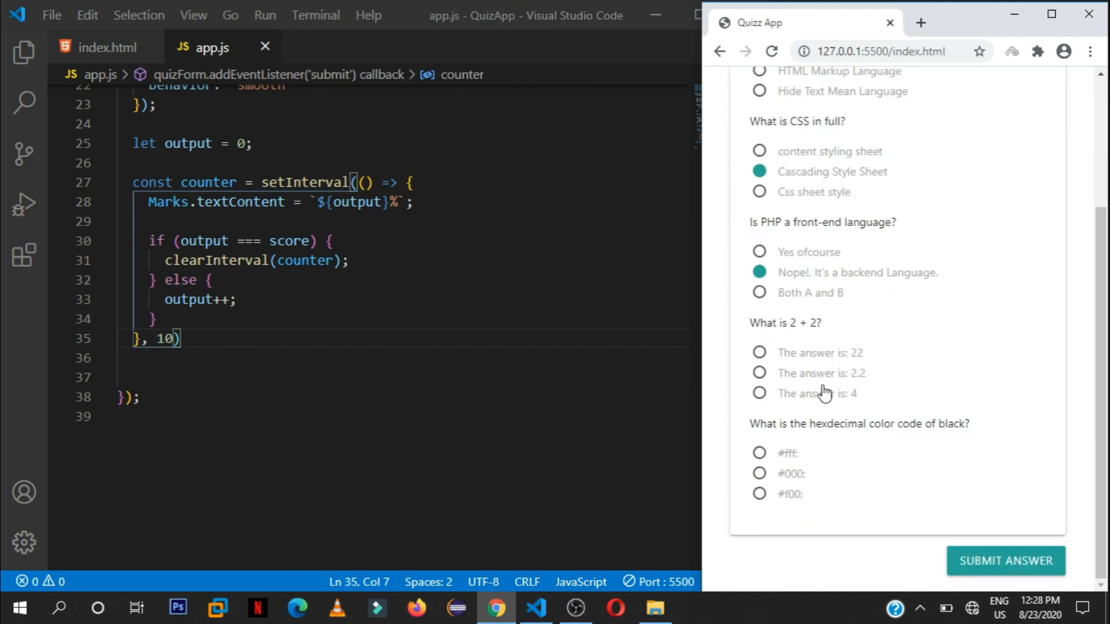
pyautogui.click(759, 473)
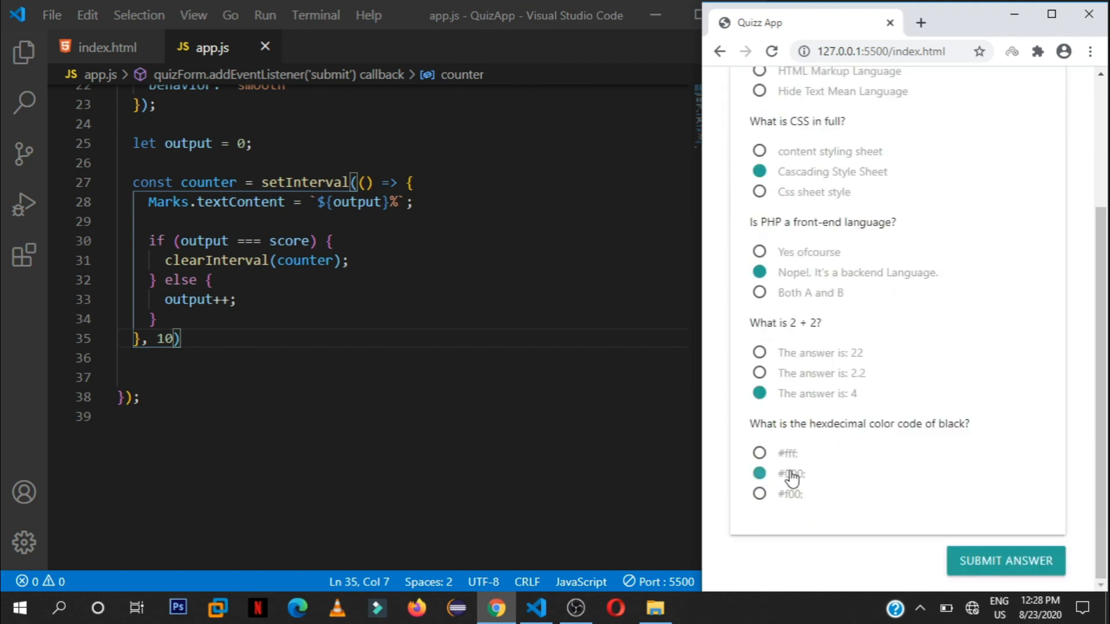
pyautogui.click(1004, 560)
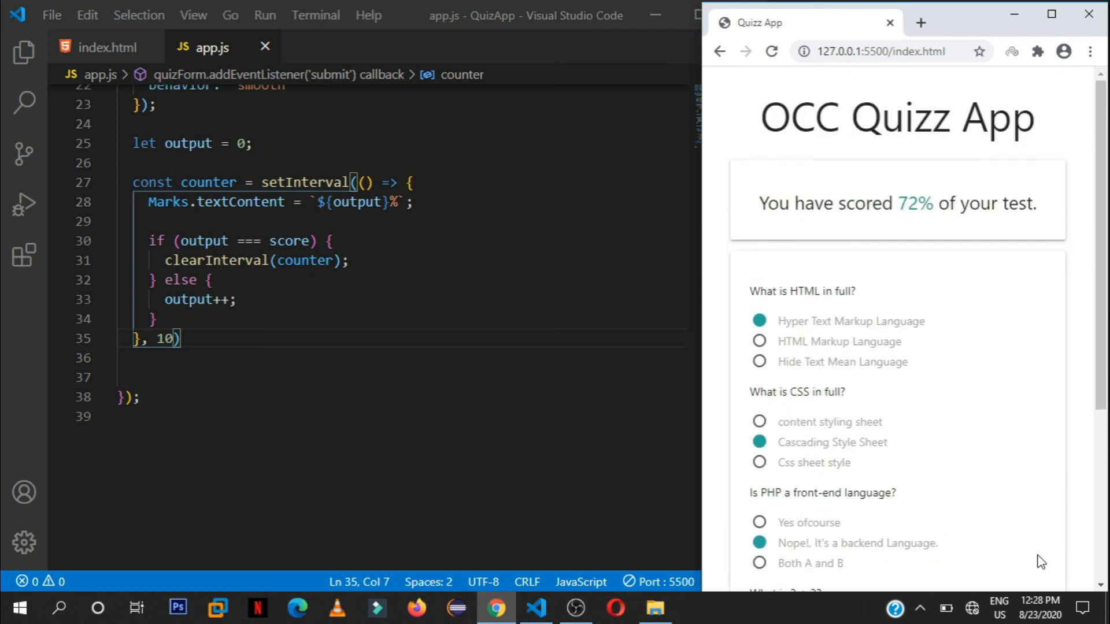